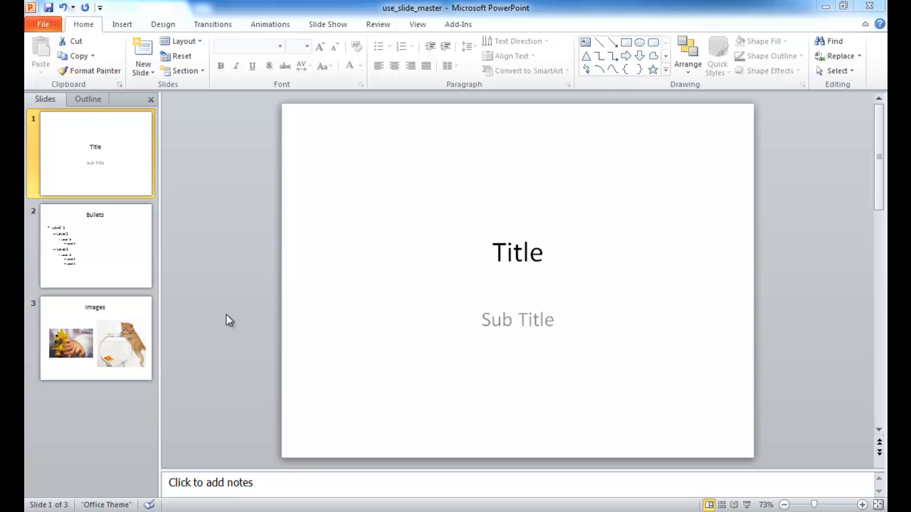
pyautogui.moveTo(249, 109)
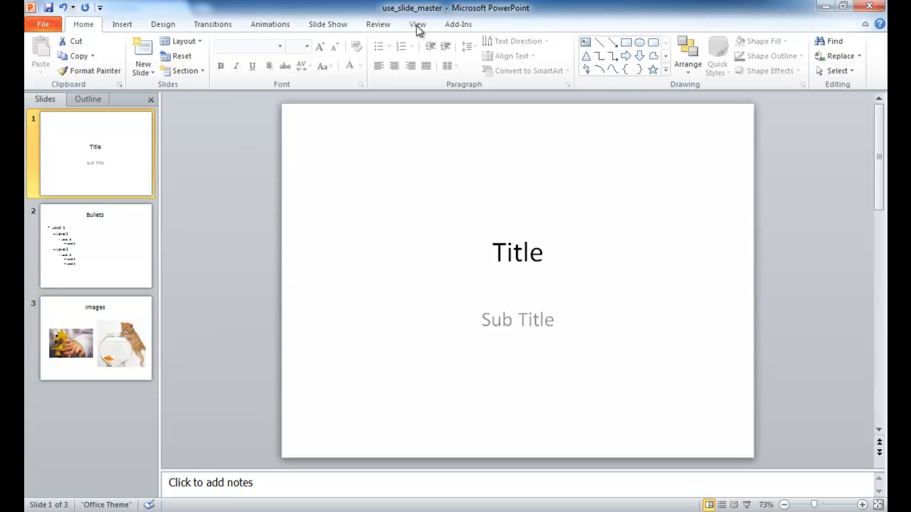
# Show the View ribbon and review the Slide, Handout and Notes Master options
pyautogui.click(417, 23)
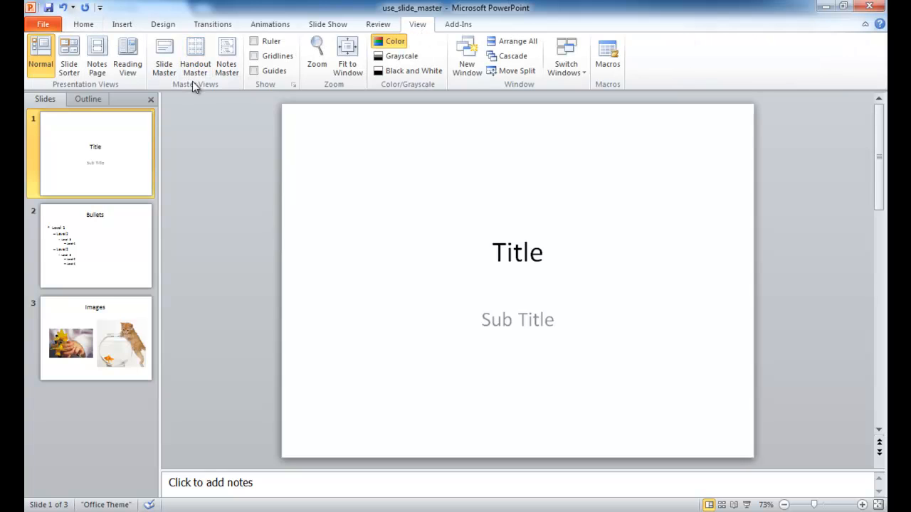
pyautogui.moveTo(210, 88)
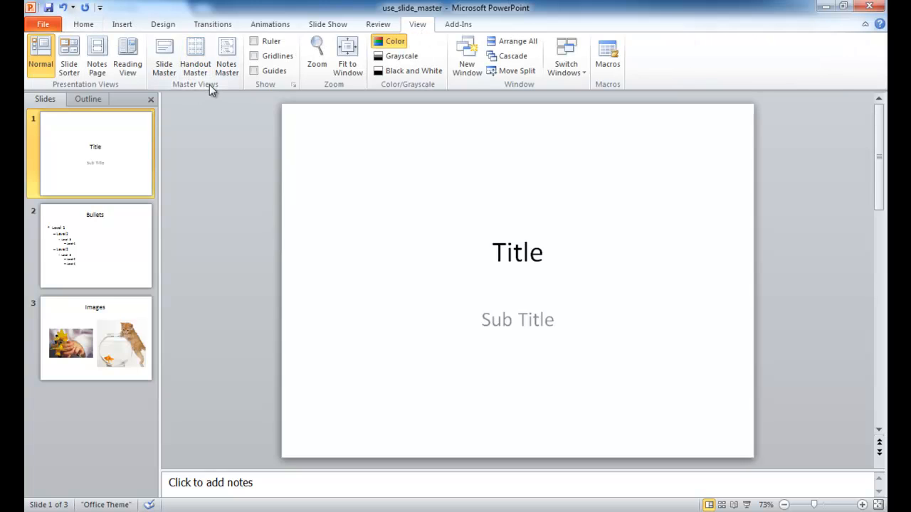
pyautogui.moveTo(164, 57)
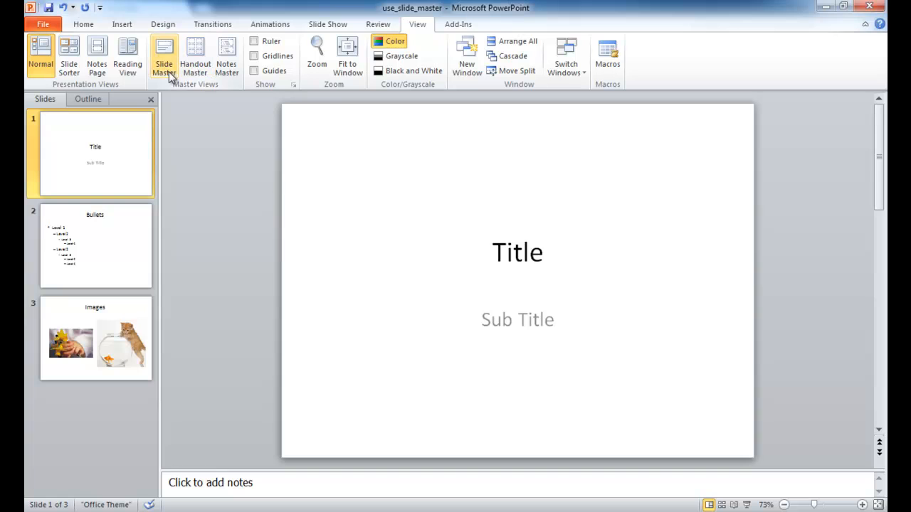
pyautogui.moveTo(195, 55)
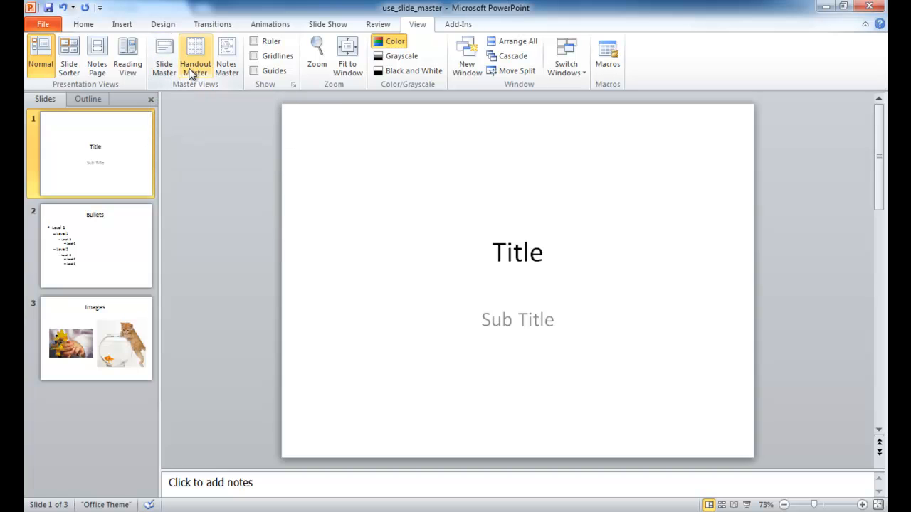
pyautogui.click(226, 57)
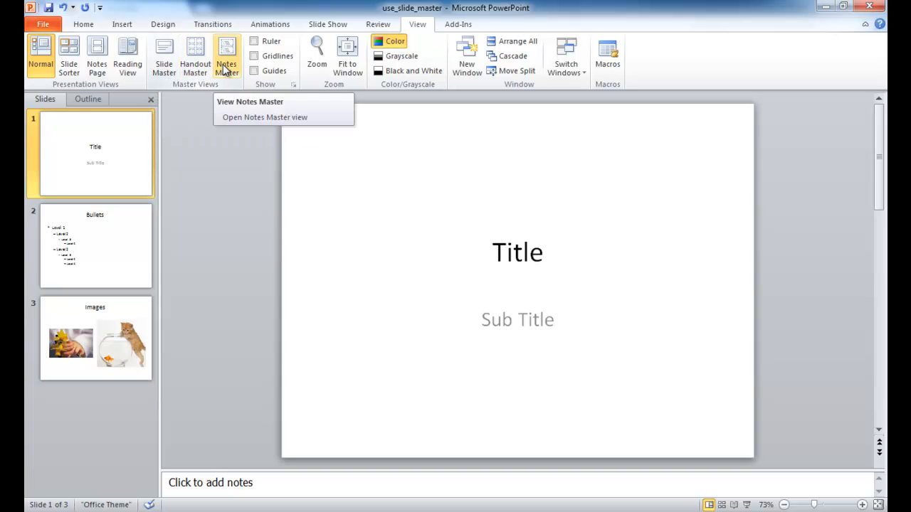
pyautogui.moveTo(163, 57)
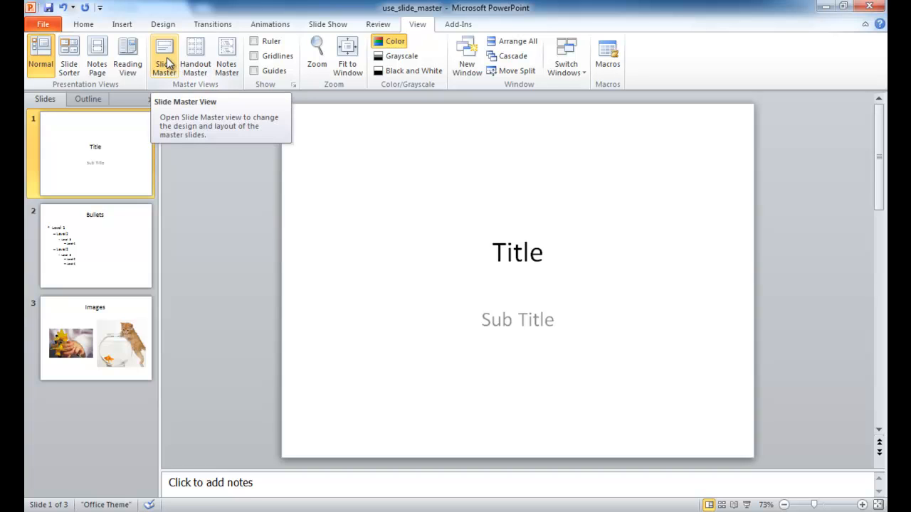
# Enter Slide Master view showing the master slide and its layouts
pyautogui.click(163, 56)
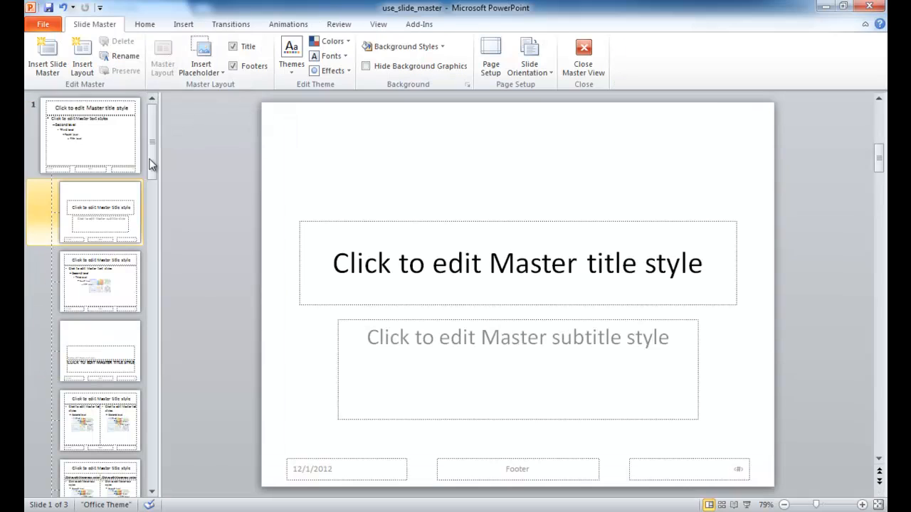
pyautogui.moveTo(105, 225)
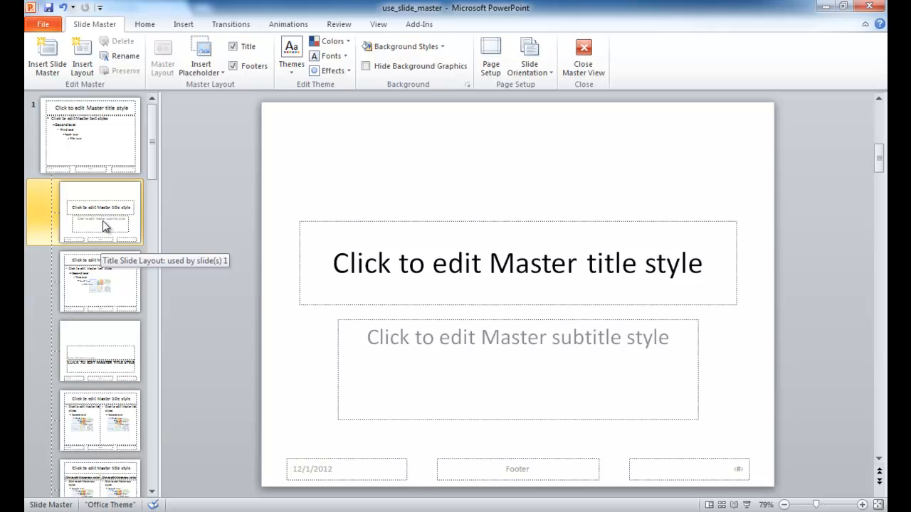
pyautogui.moveTo(111, 273)
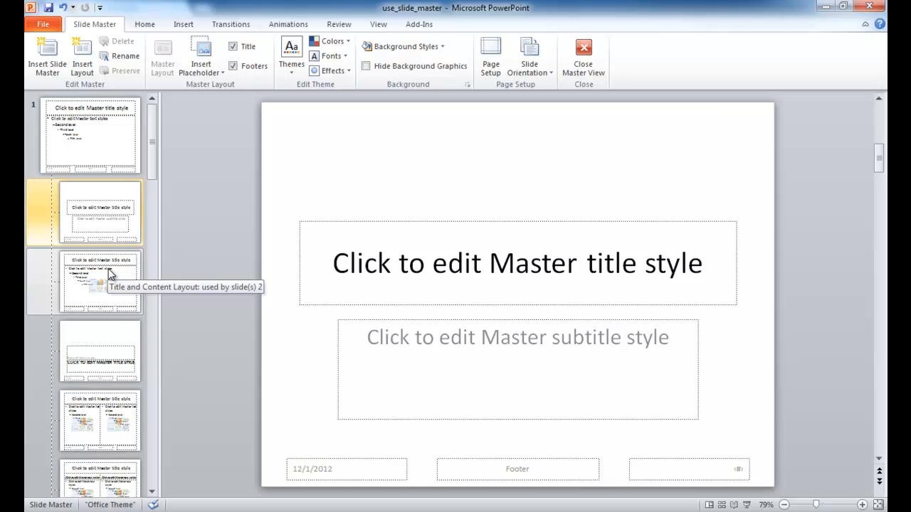
pyautogui.moveTo(111, 353)
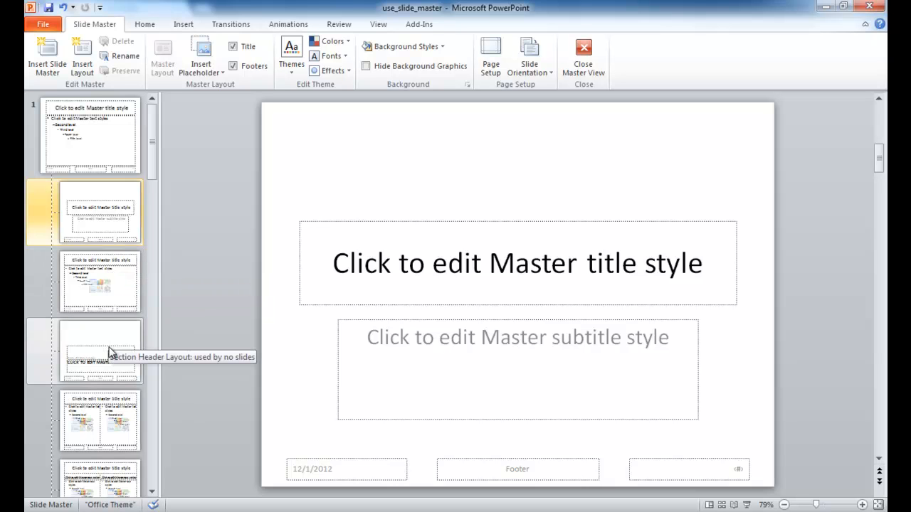
pyautogui.moveTo(106, 420)
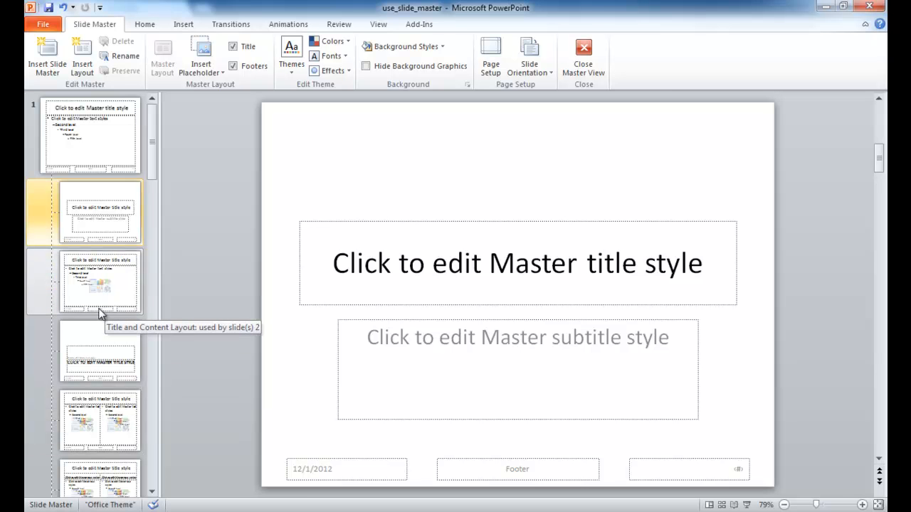
pyautogui.moveTo(100, 295)
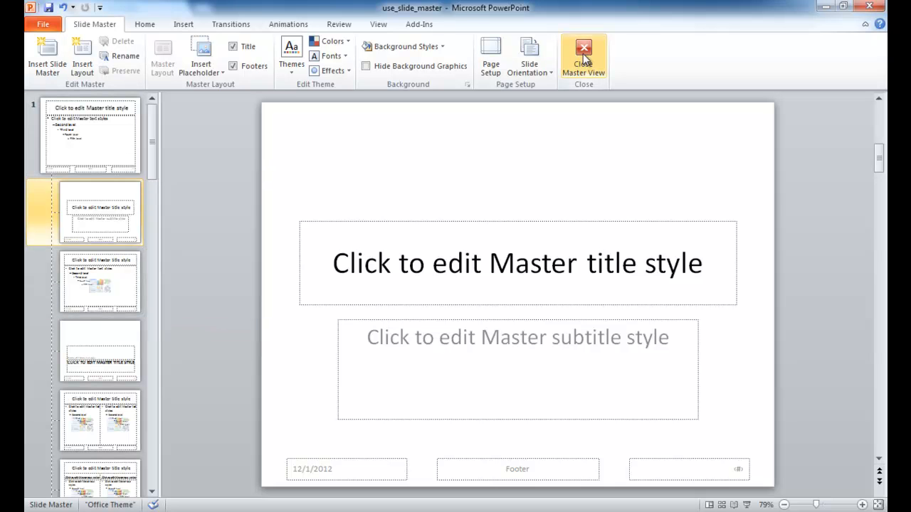
# Close the slide master, view the Handout Master, then return to normal slide editing
pyautogui.click(583, 57)
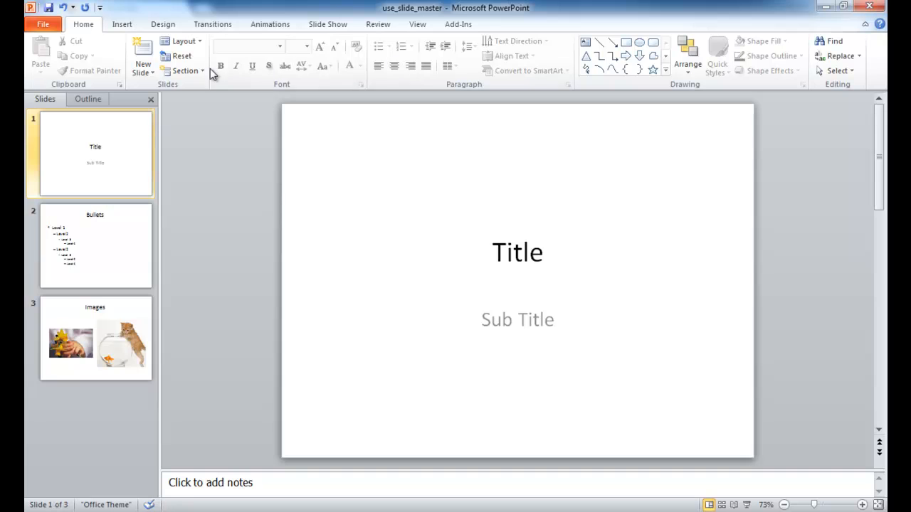
pyautogui.click(417, 23)
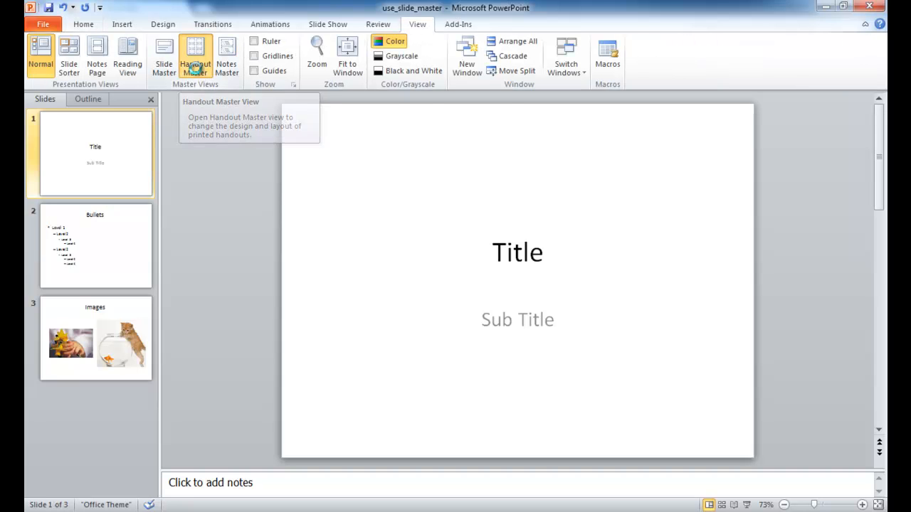
pyautogui.click(195, 54)
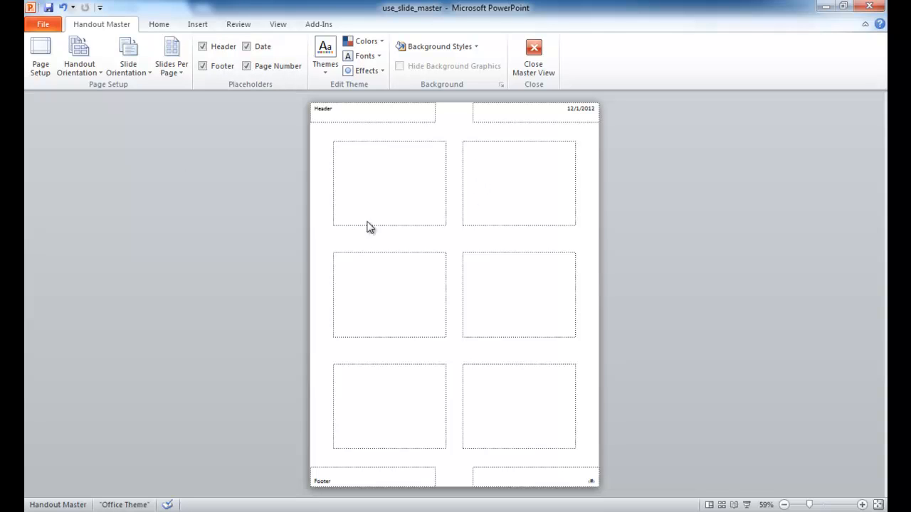
pyautogui.moveTo(478, 168)
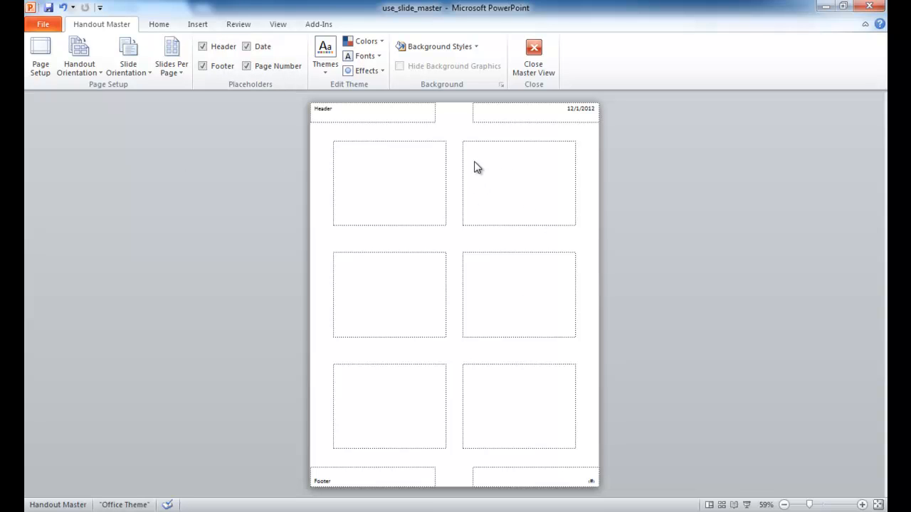
pyautogui.moveTo(444, 168)
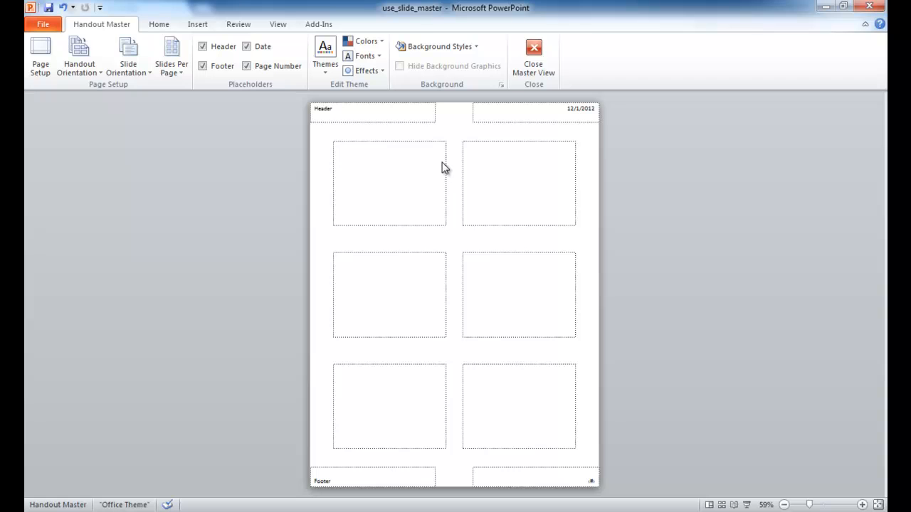
pyautogui.moveTo(428, 208)
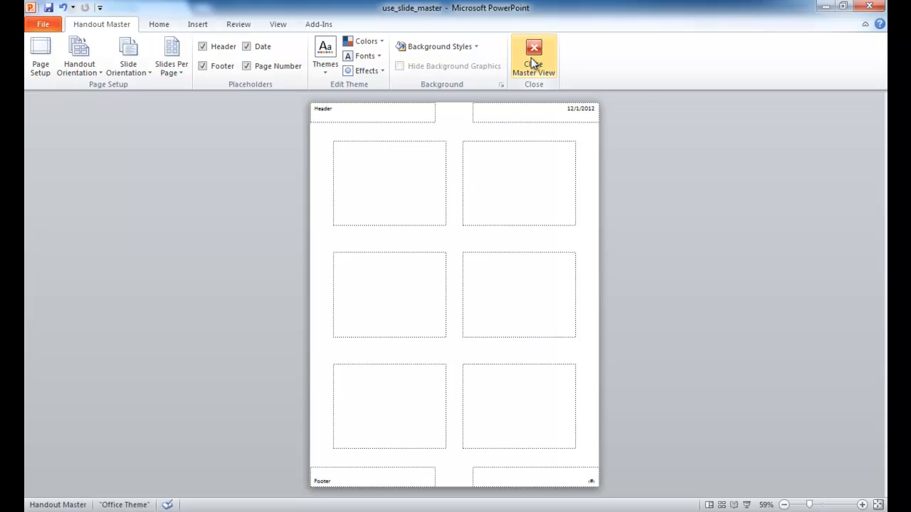
pyautogui.click(532, 57)
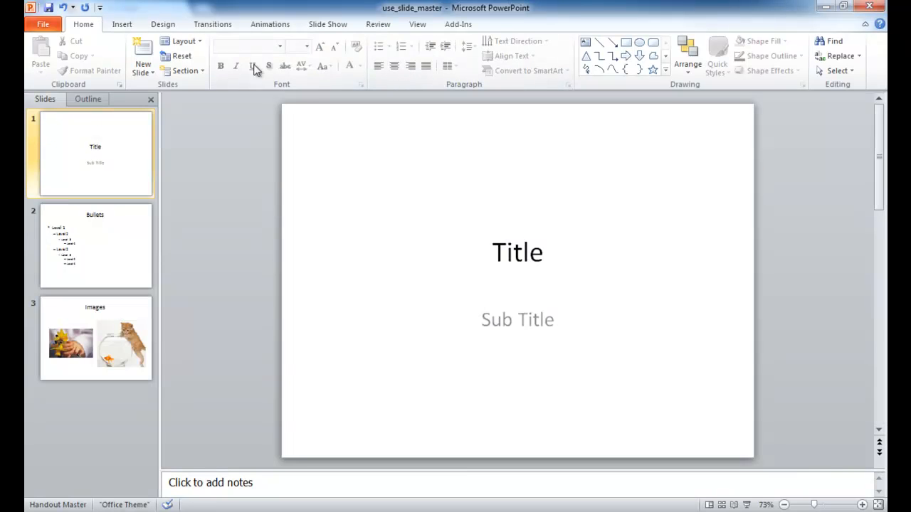
# View and close the Notes Master, then reopen Slide Master view on the title layout
pyautogui.click(417, 23)
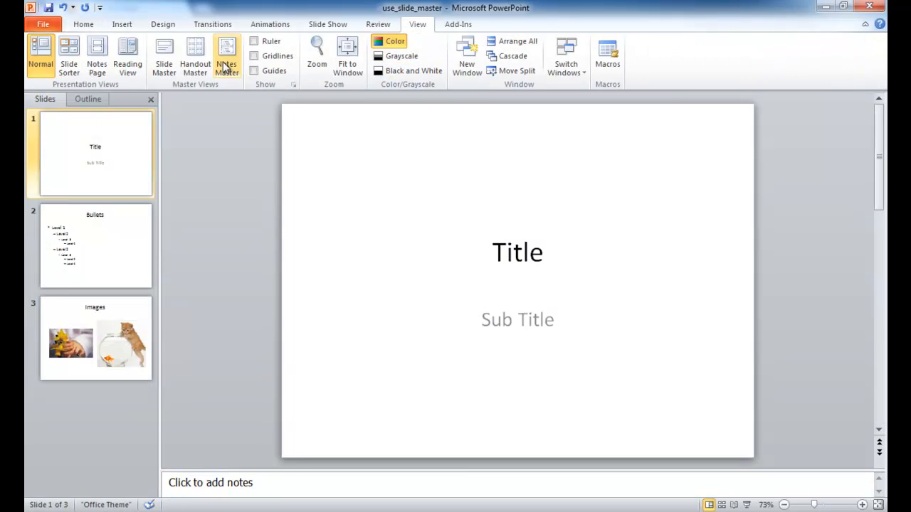
pyautogui.click(226, 55)
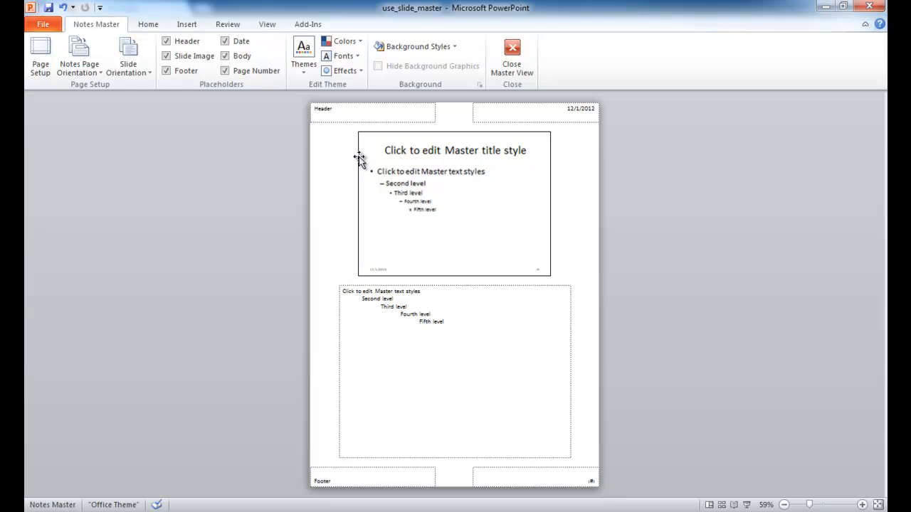
pyautogui.moveTo(437, 171)
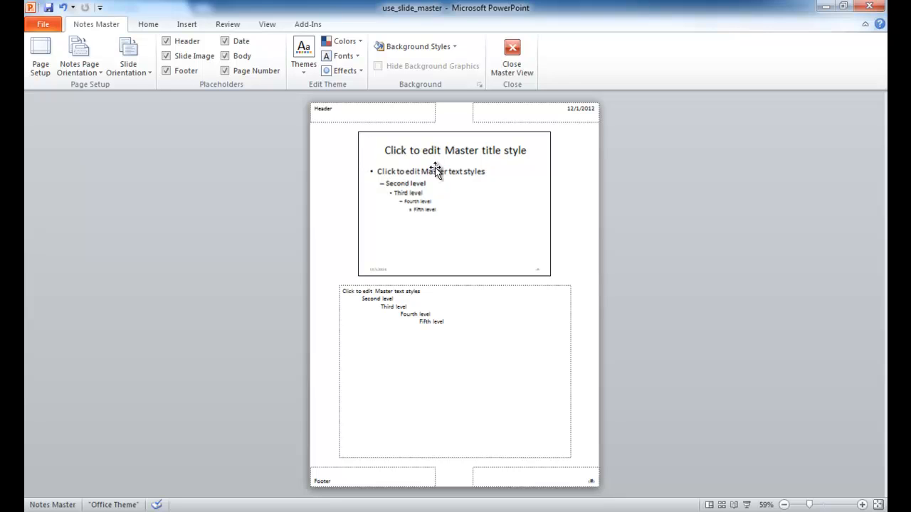
pyautogui.moveTo(453, 184)
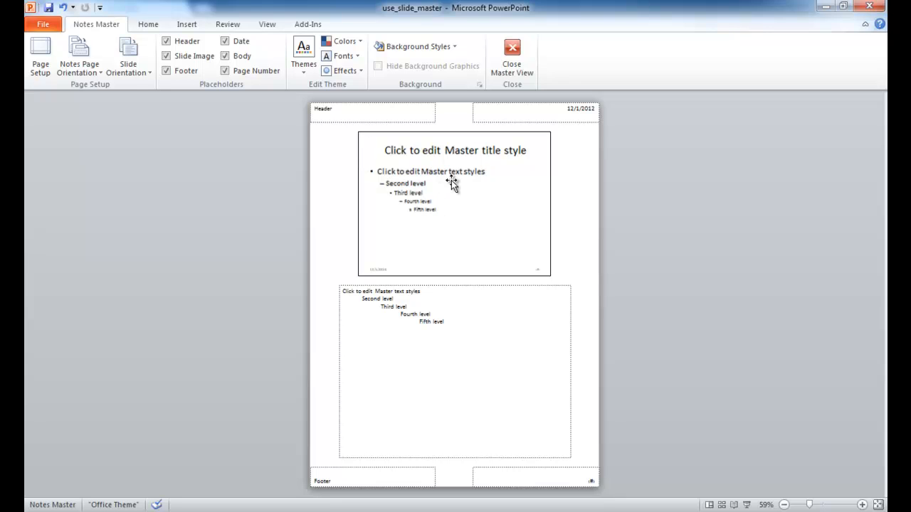
pyautogui.moveTo(449, 364)
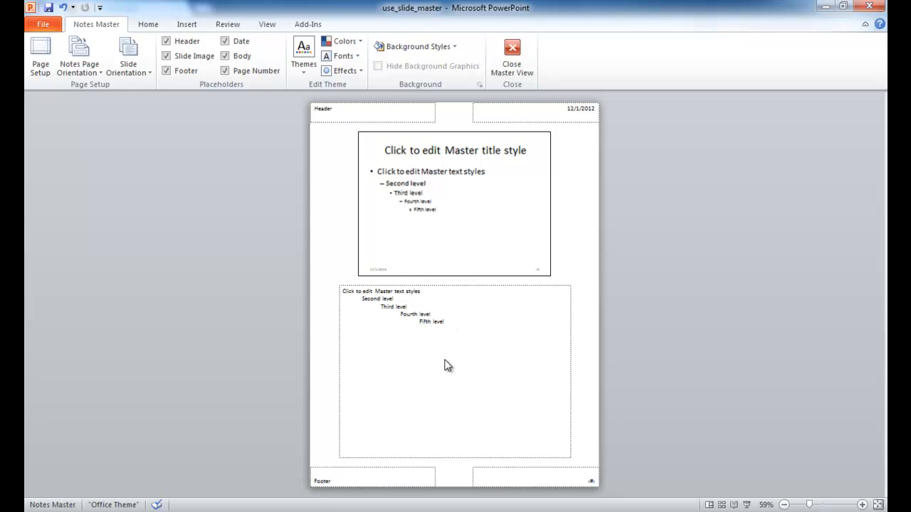
pyautogui.moveTo(420, 226)
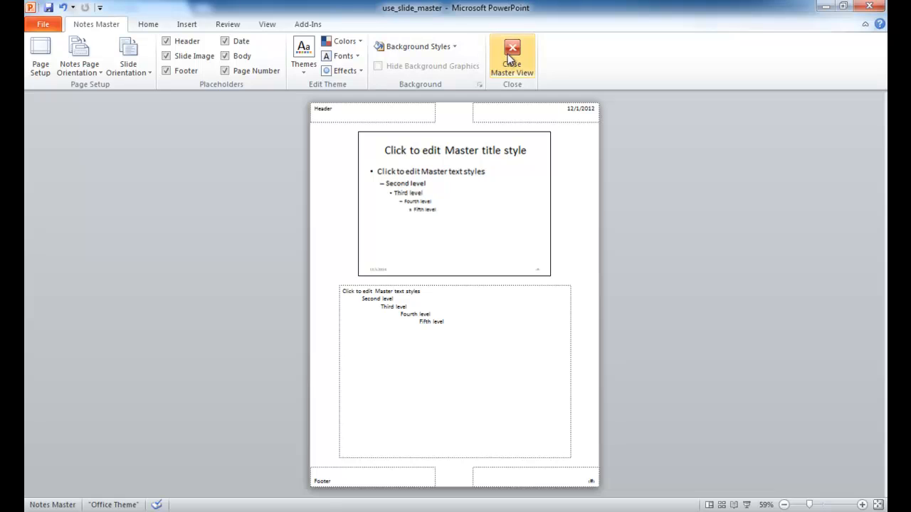
pyautogui.click(513, 57)
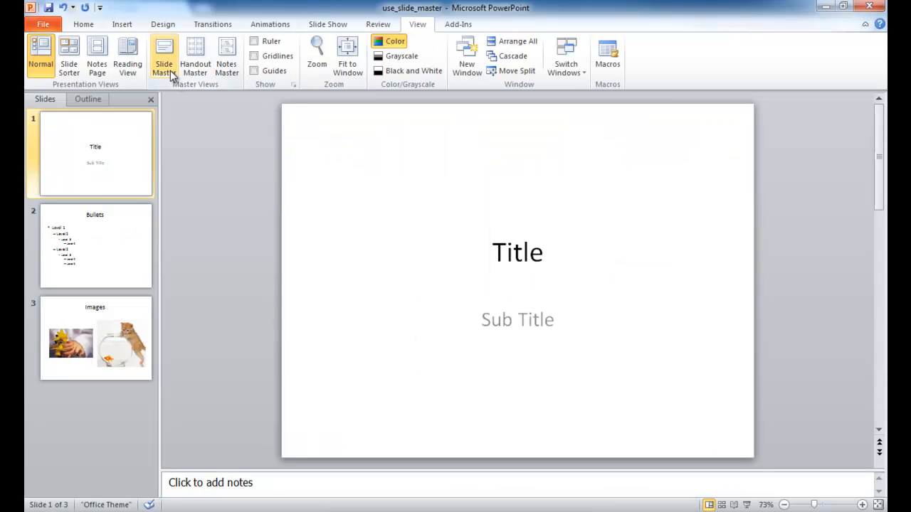
pyautogui.click(164, 57)
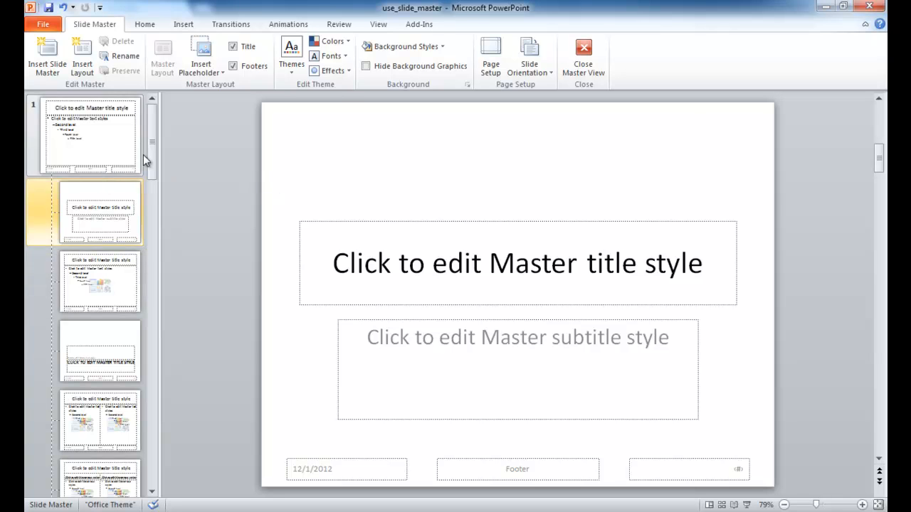
# Return to normal view and insert a Title and Content slide after the Title slide
pyautogui.click(582, 60)
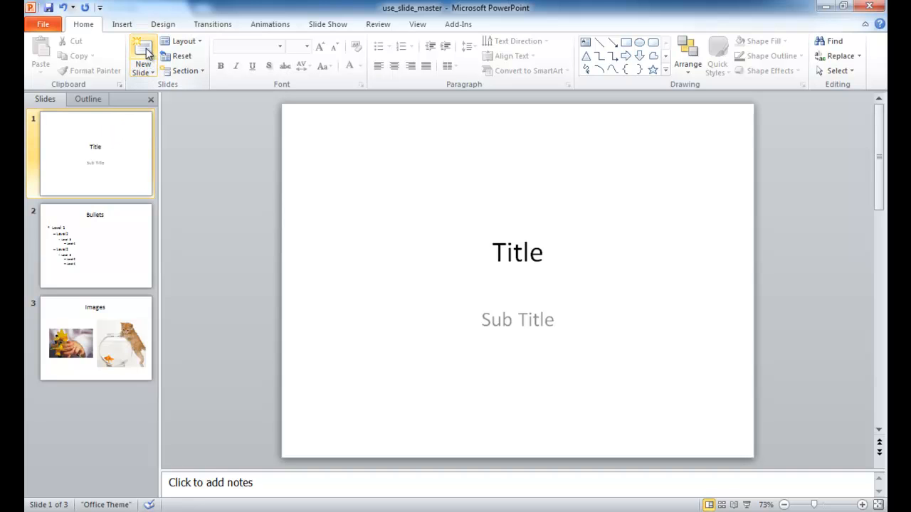
pyautogui.click(142, 54)
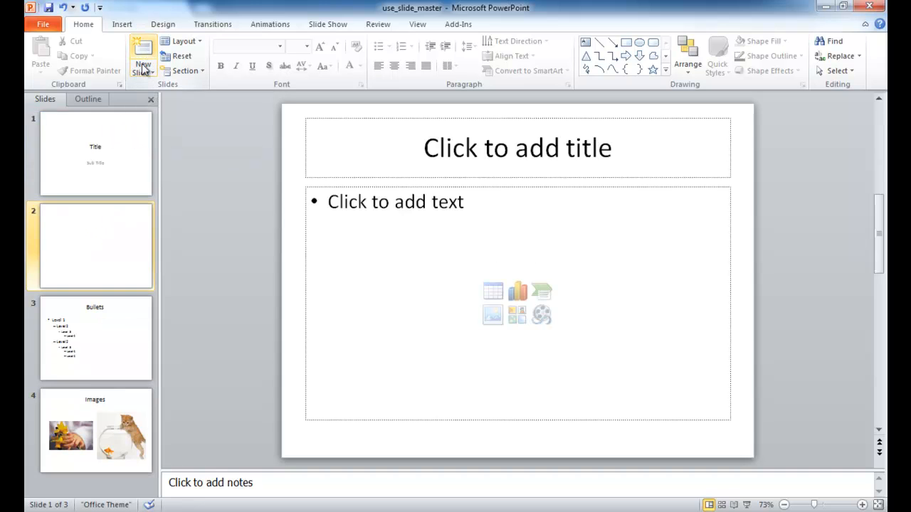
pyautogui.click(143, 51)
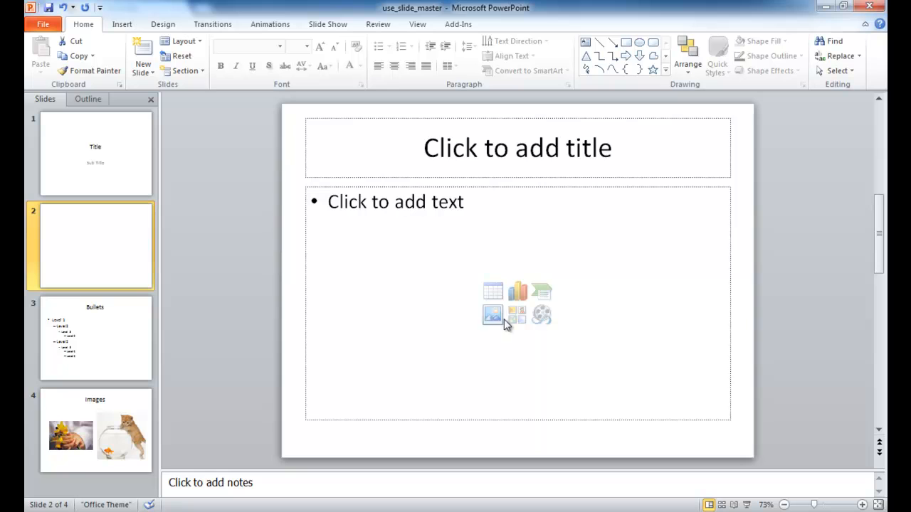
pyautogui.moveTo(492, 291)
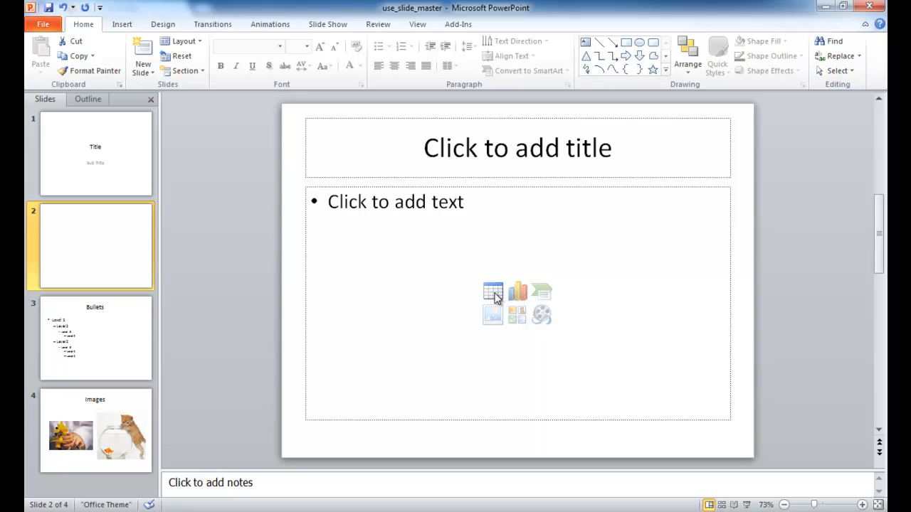
pyautogui.moveTo(518, 292)
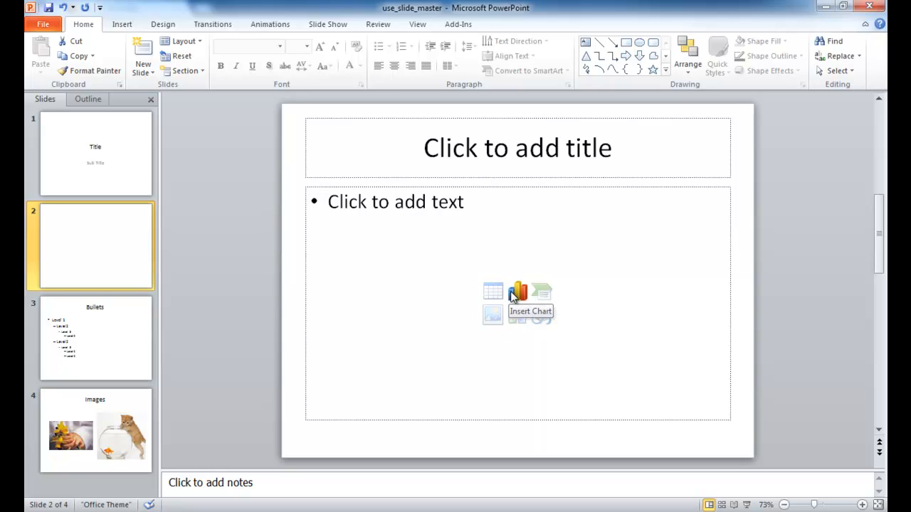
pyautogui.moveTo(178, 107)
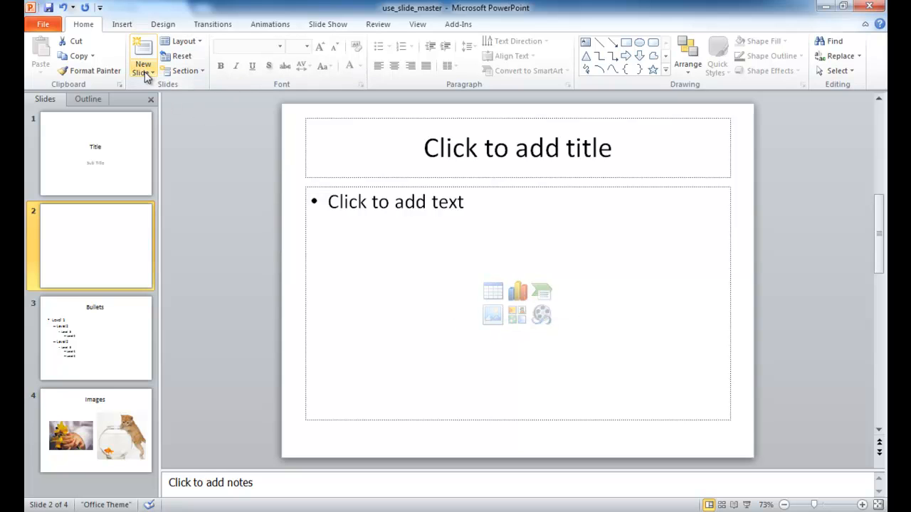
pyautogui.moveTo(143, 57)
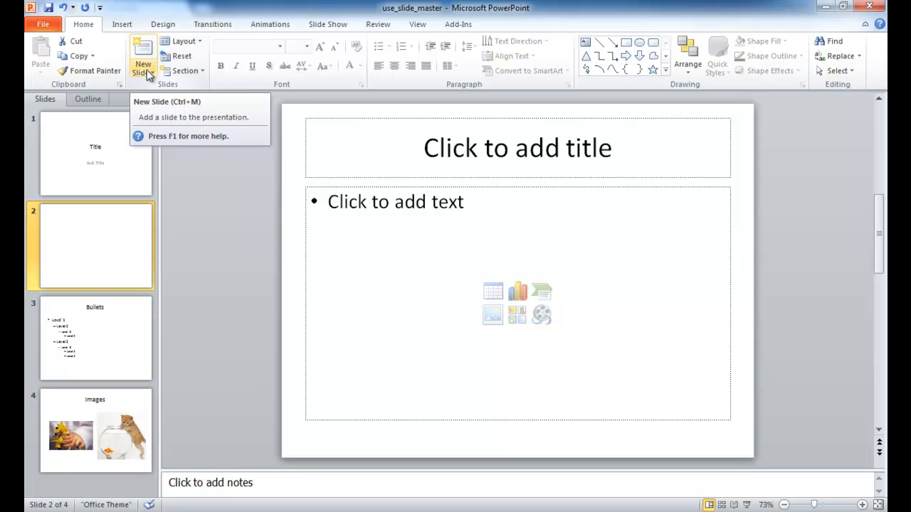
pyautogui.moveTo(151, 74)
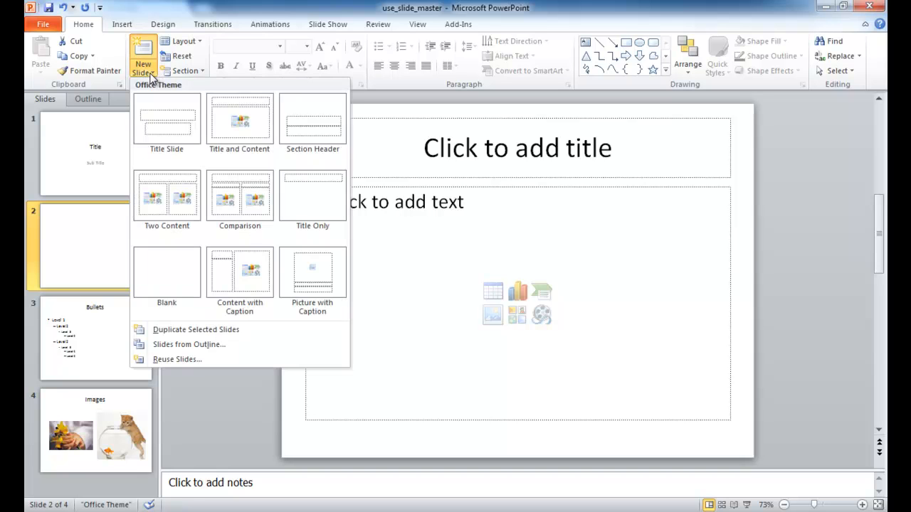
pyautogui.moveTo(166, 125)
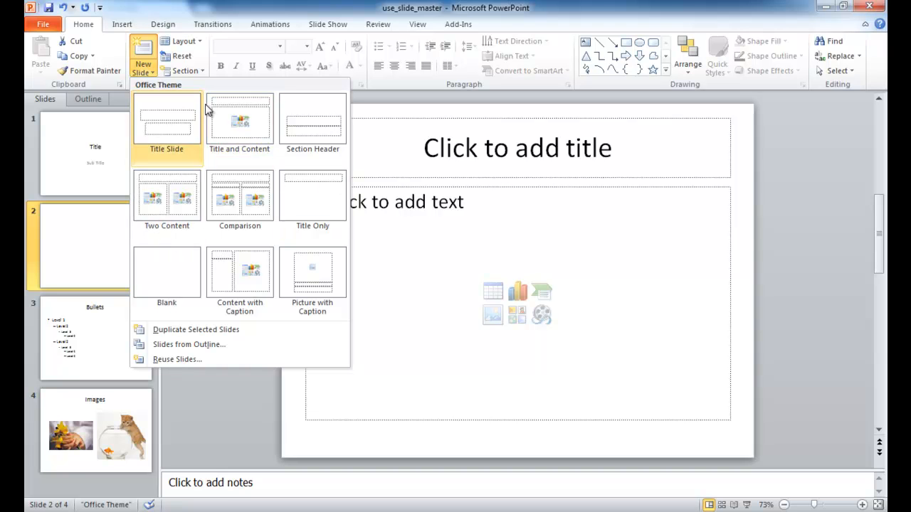
pyautogui.moveTo(166, 202)
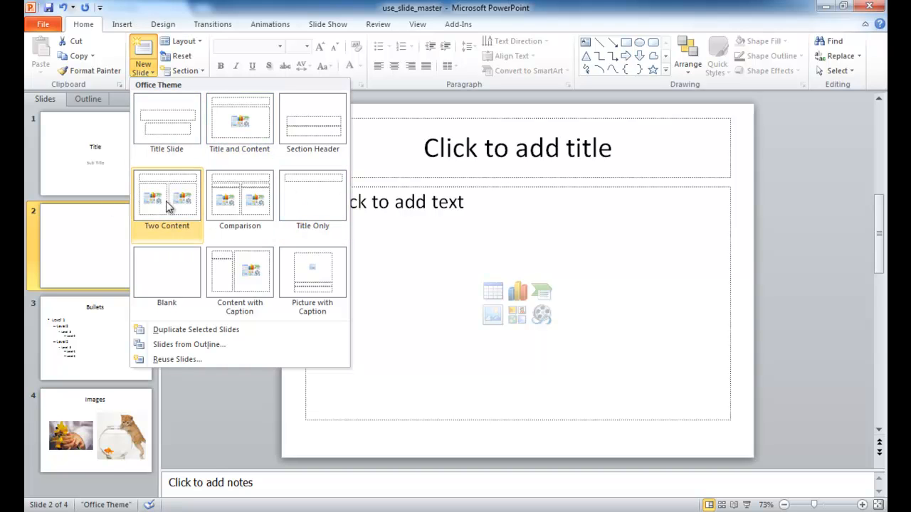
# Insert a Two Content slide after the new blank slide, making five slides
pyautogui.click(166, 196)
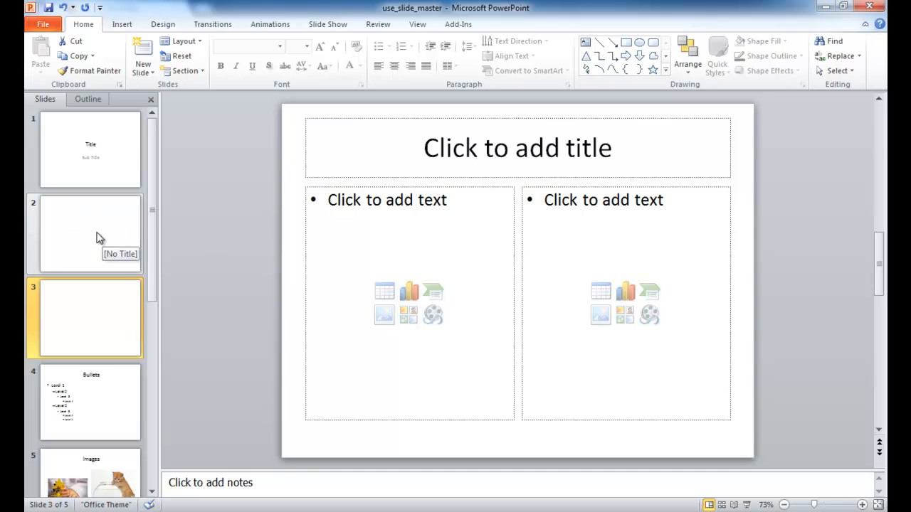
pyautogui.moveTo(91, 229)
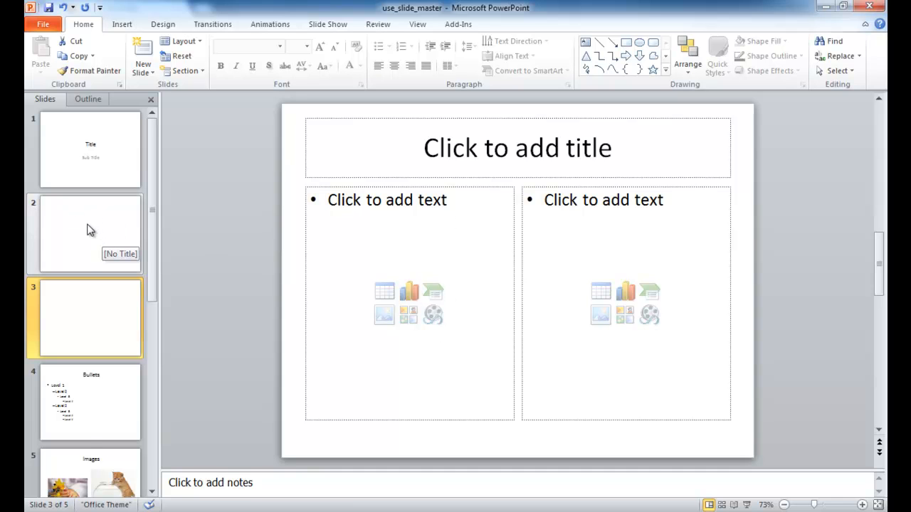
# Delete both new blank slides, leaving Title, Bullets and Images
pyautogui.rightClick(88, 230)
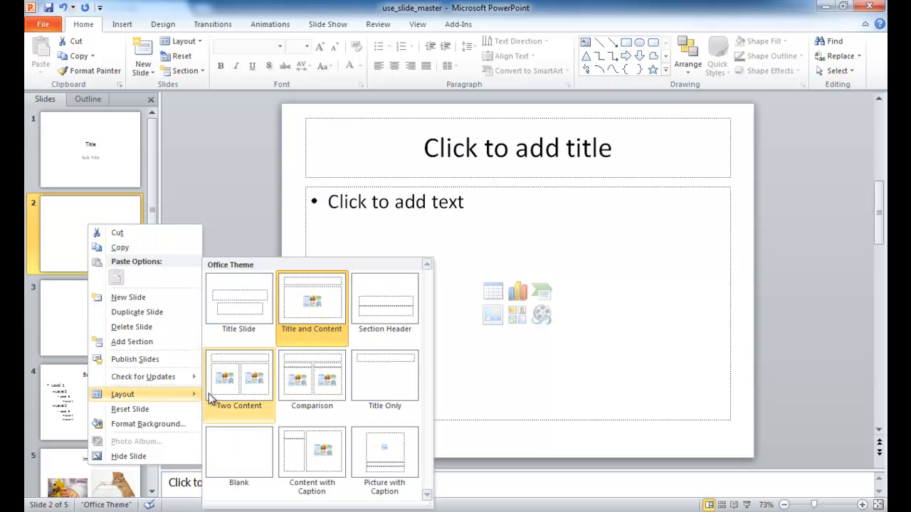
pyautogui.moveTo(199, 43)
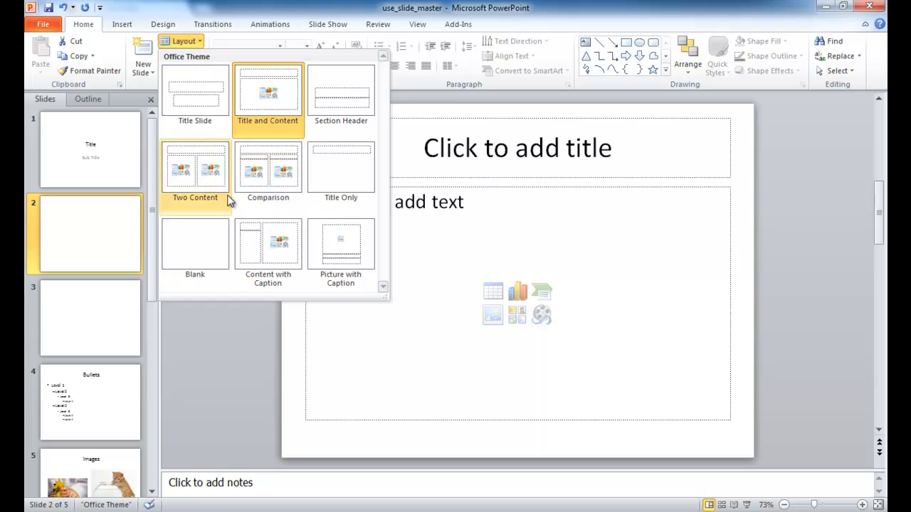
pyautogui.click(268, 97)
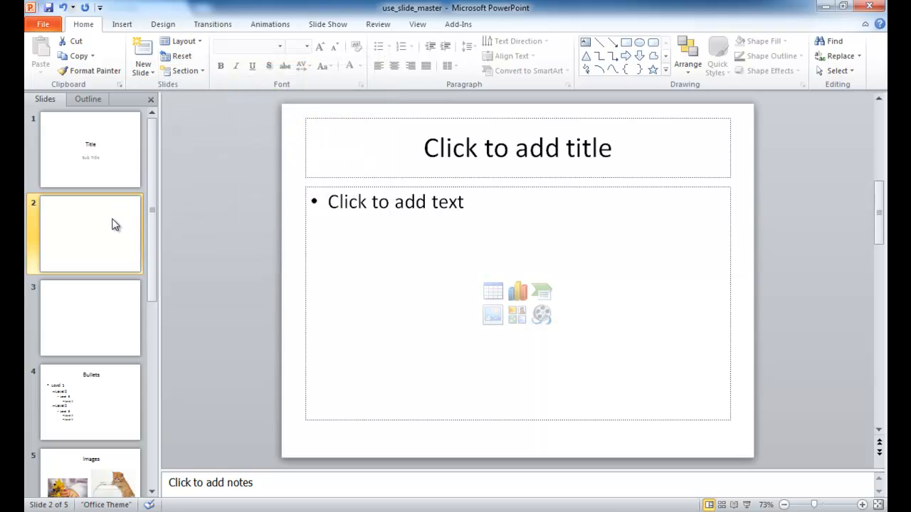
pyautogui.moveTo(97, 236)
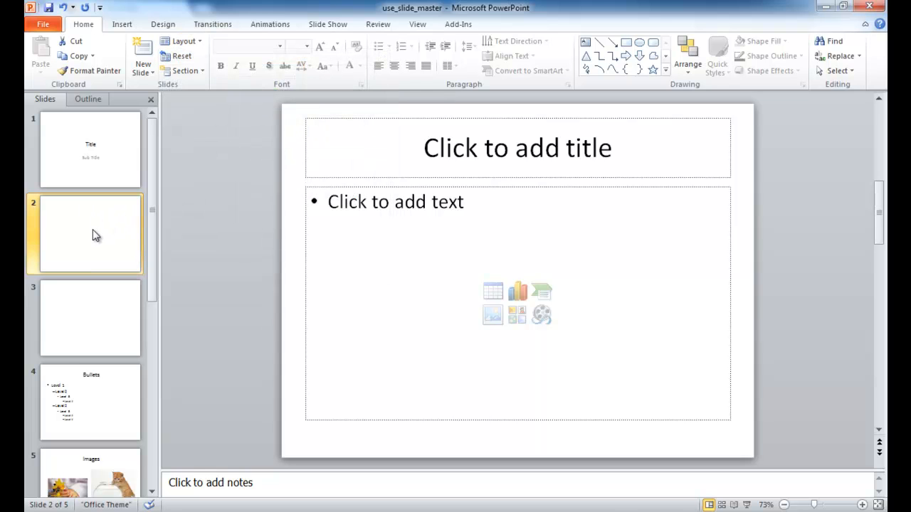
pyautogui.rightClick(97, 235)
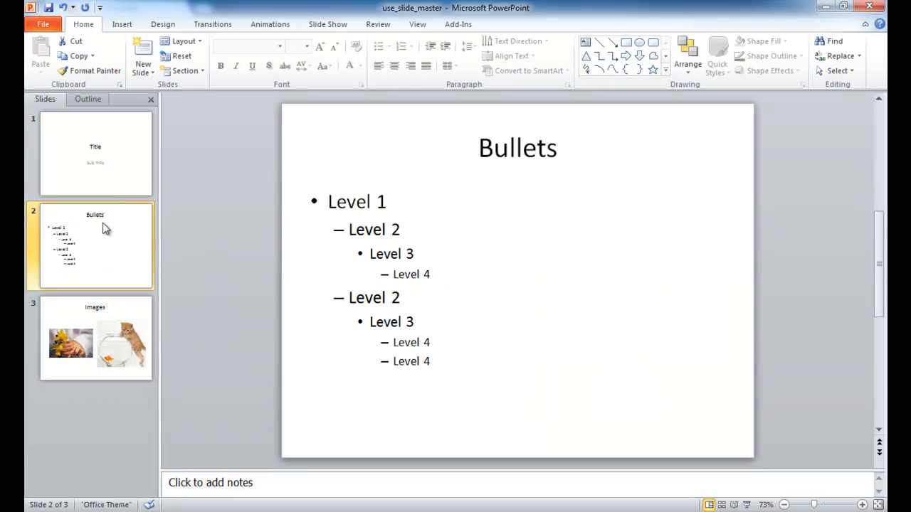
pyautogui.moveTo(83, 245)
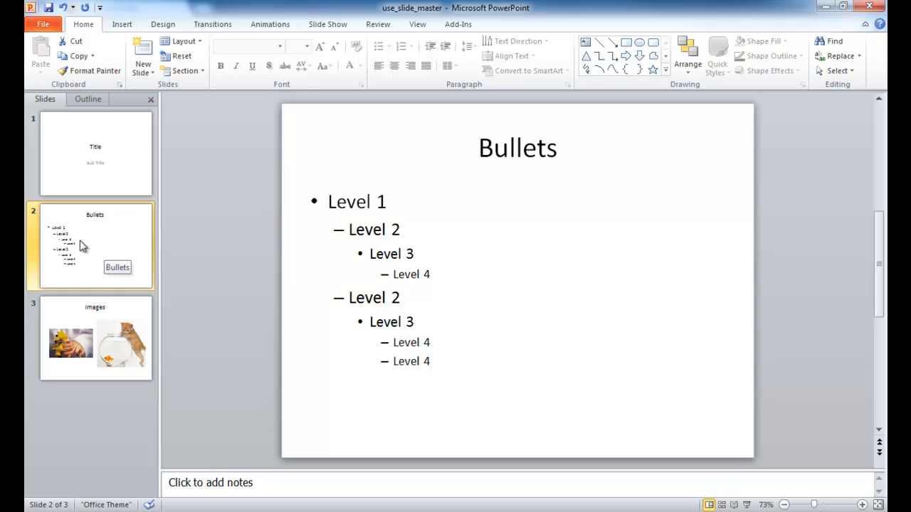
# Give the second Level 3 line a square bullet and select the last two Level 4 lines for arrow bullets
pyautogui.click(94, 339)
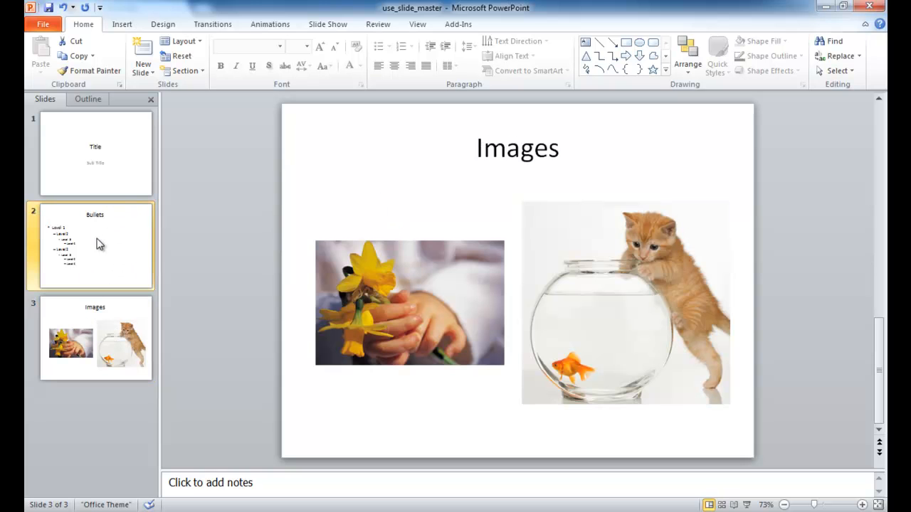
pyautogui.click(94, 244)
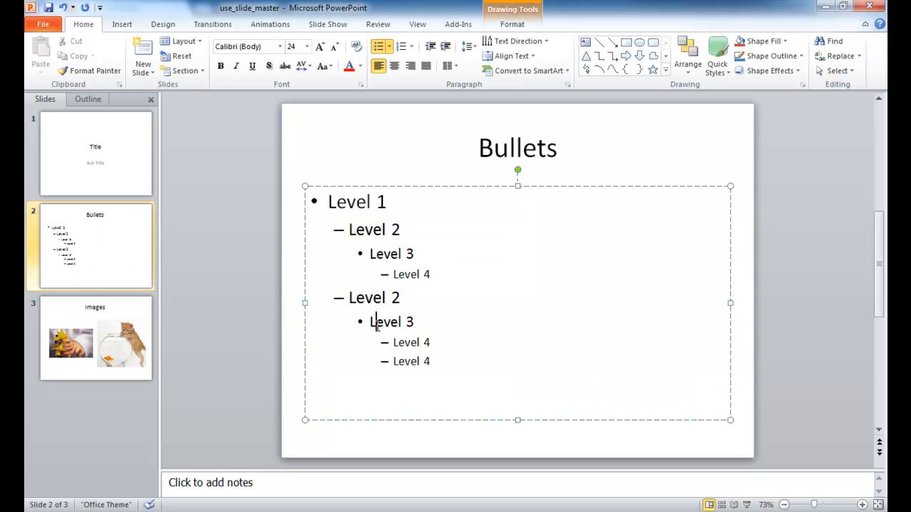
pyautogui.click(387, 46)
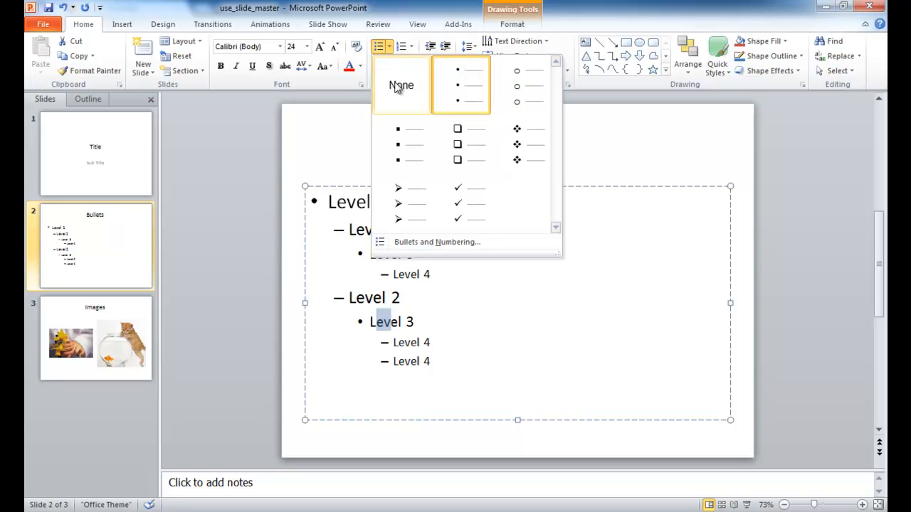
pyautogui.click(401, 85)
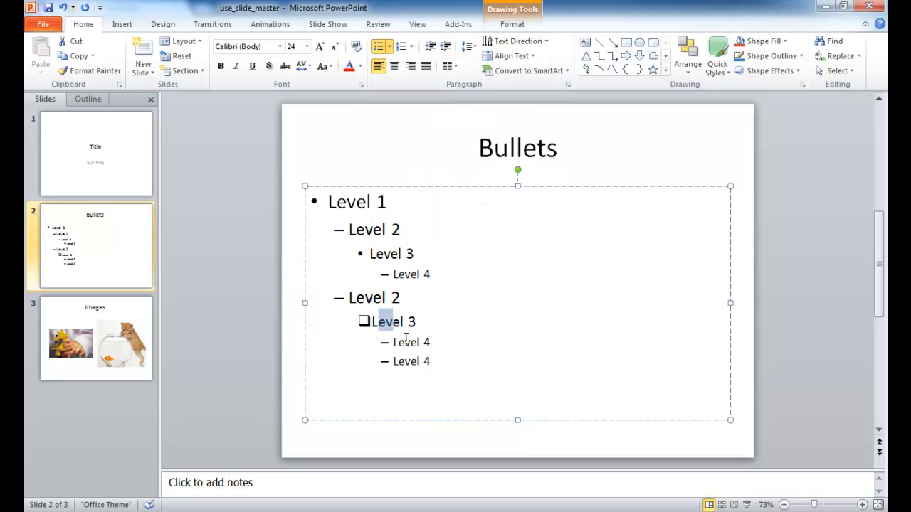
pyautogui.click(398, 46)
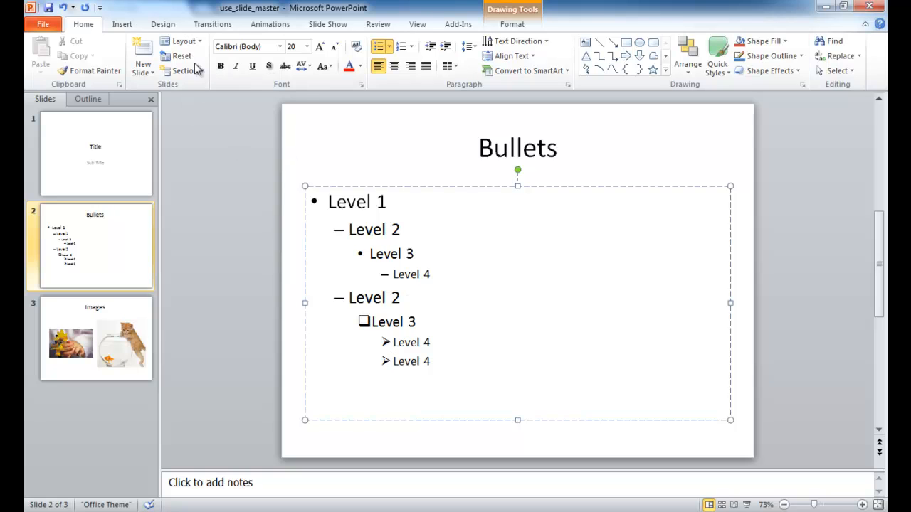
pyautogui.moveTo(182, 153)
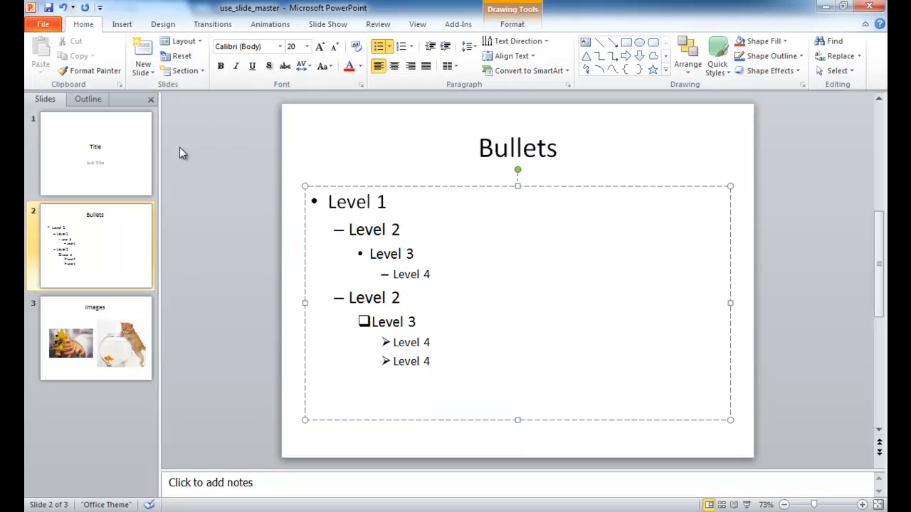
pyautogui.click(181, 40)
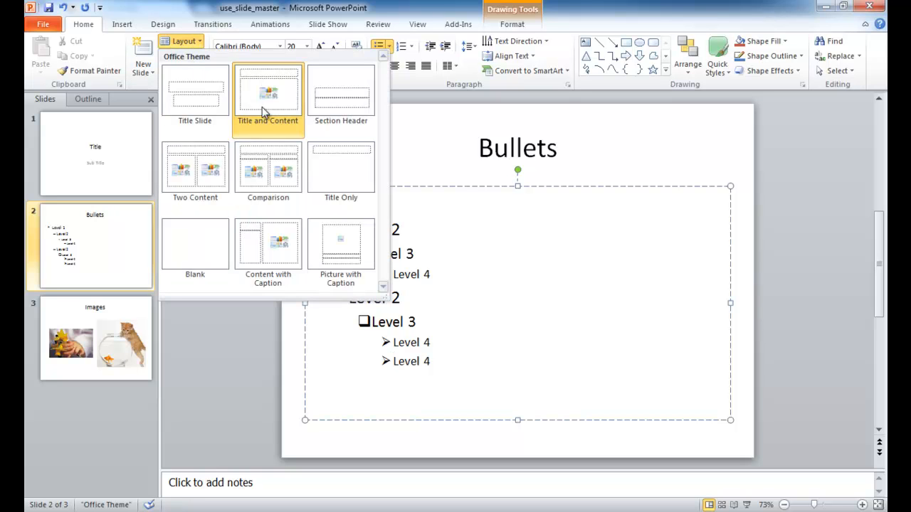
pyautogui.click(267, 97)
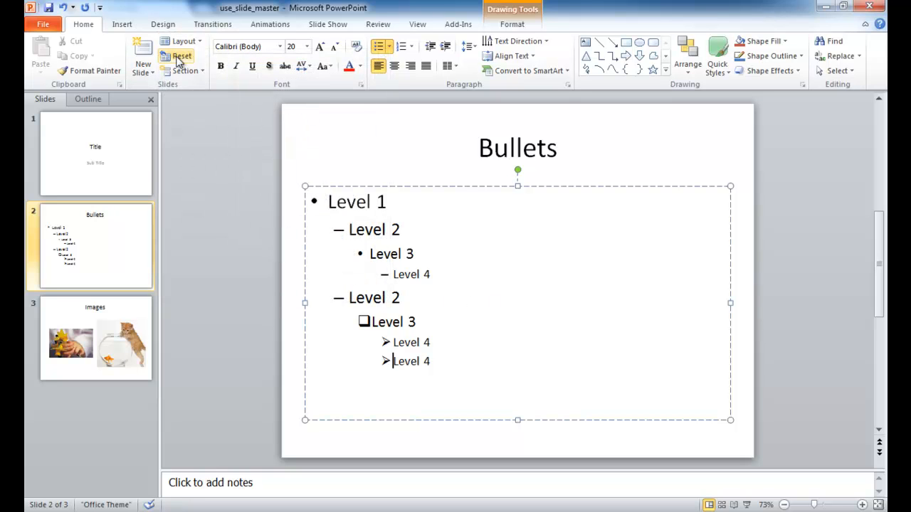
pyautogui.click(177, 57)
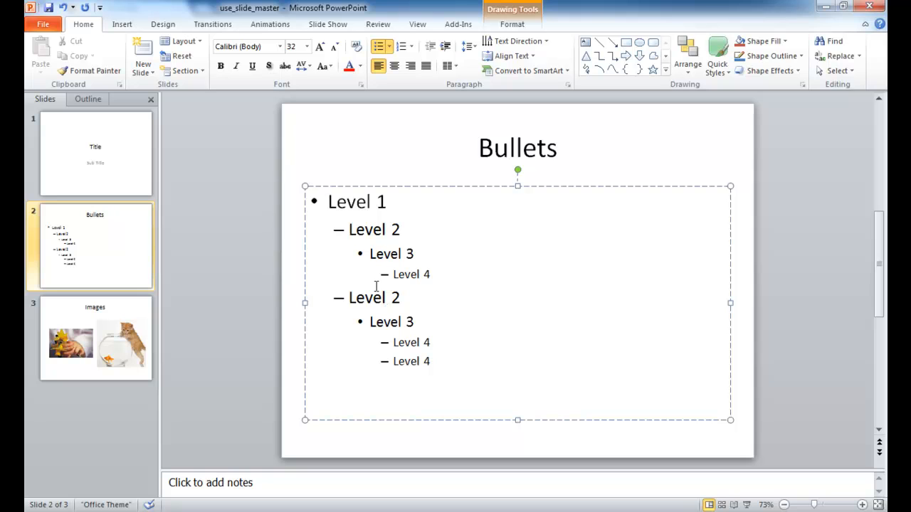
pyautogui.moveTo(344, 255)
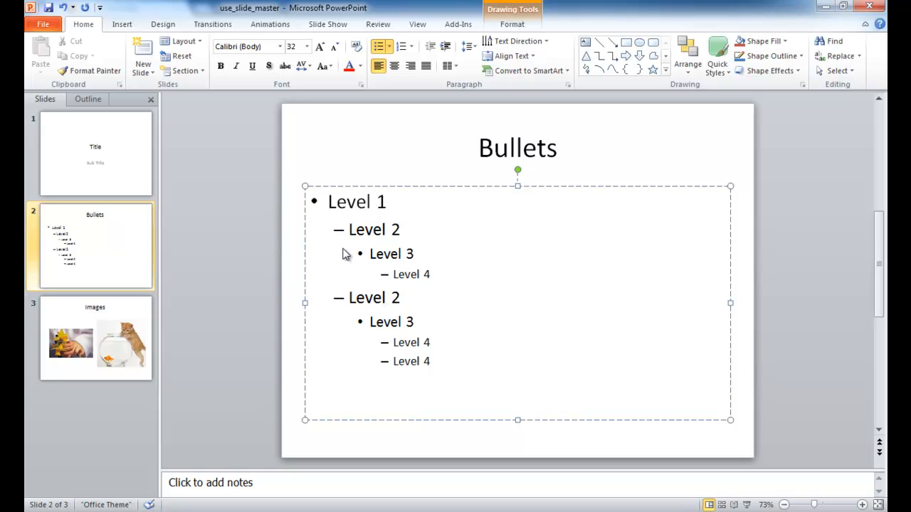
pyautogui.click(328, 202)
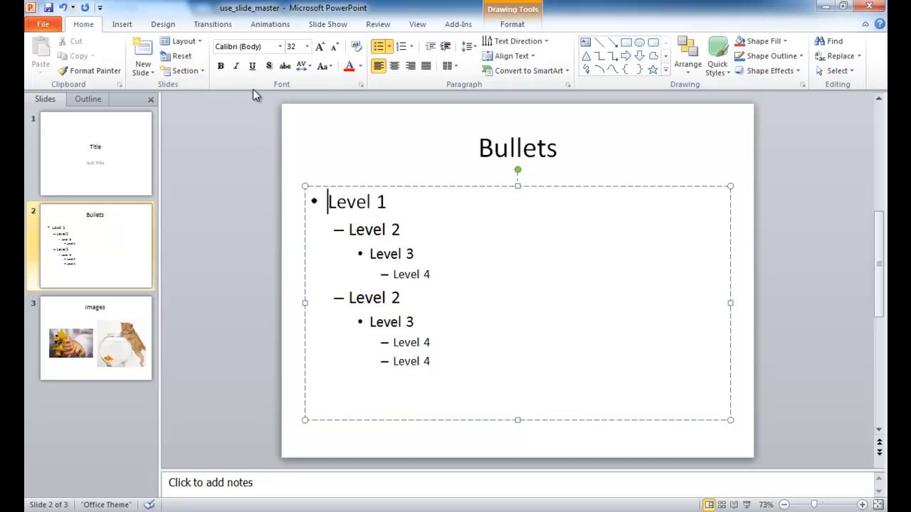
pyautogui.click(417, 22)
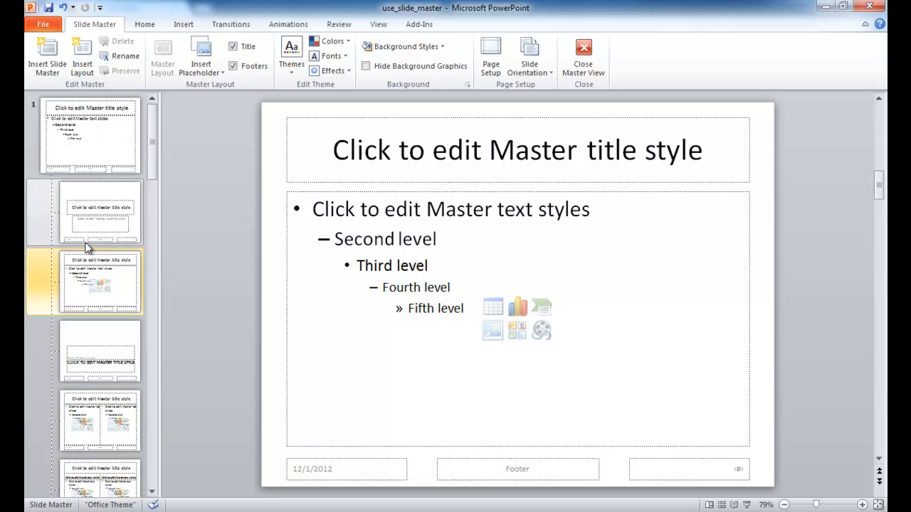
pyautogui.moveTo(117, 186)
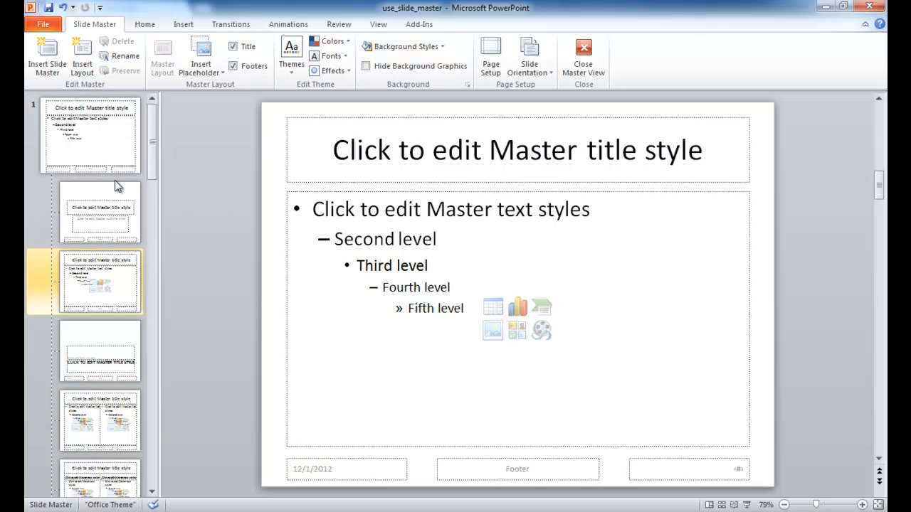
pyautogui.moveTo(99, 214)
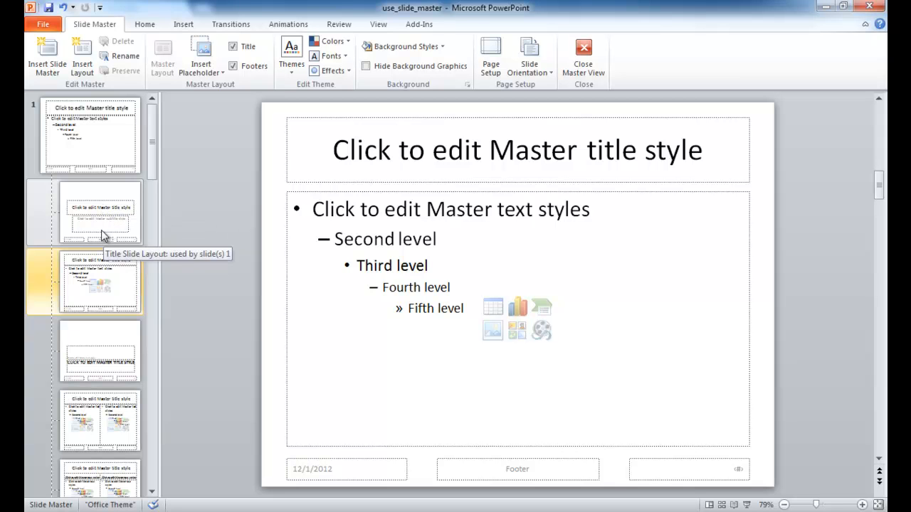
# Inspect the Title Slide and Title and Content layouts used by slides 1 and 2
pyautogui.click(98, 212)
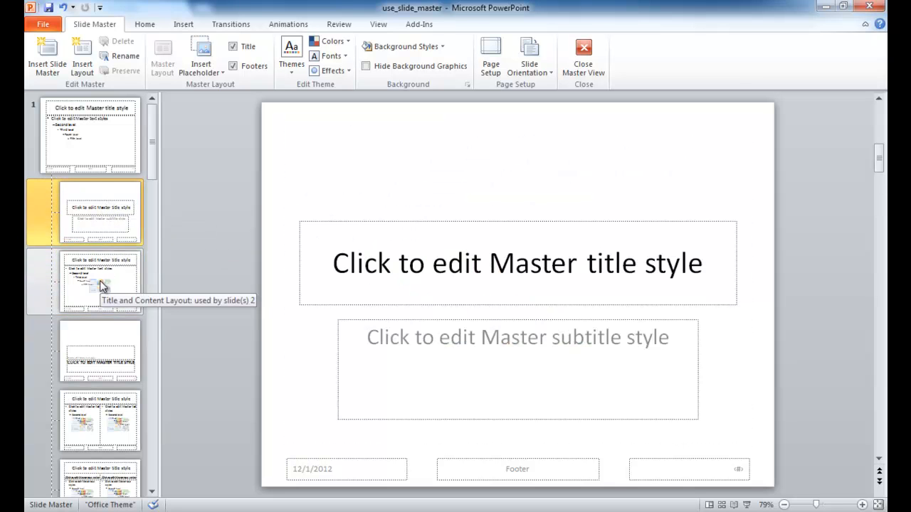
pyautogui.click(101, 282)
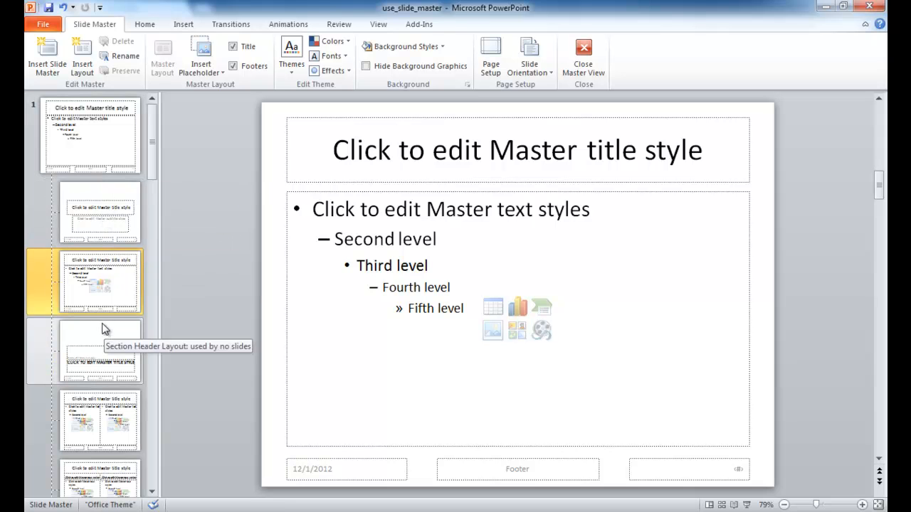
pyautogui.moveTo(142, 141)
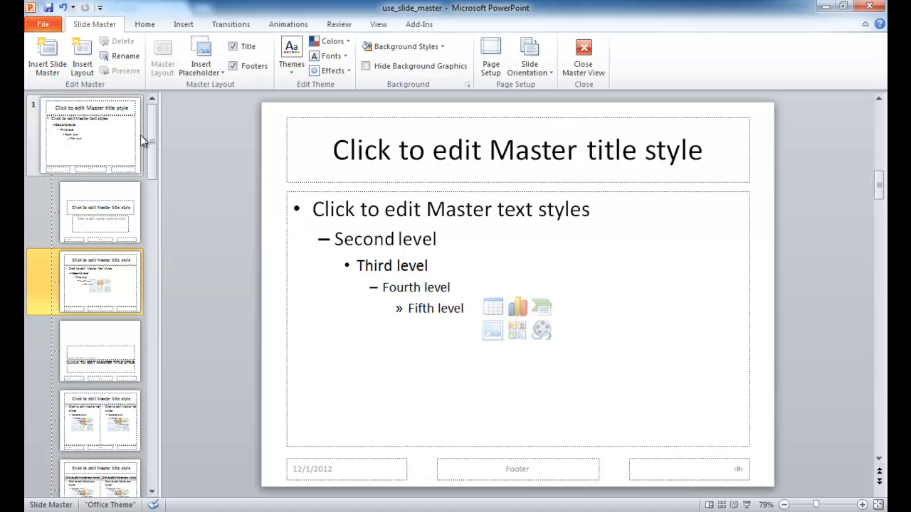
pyautogui.moveTo(84, 186)
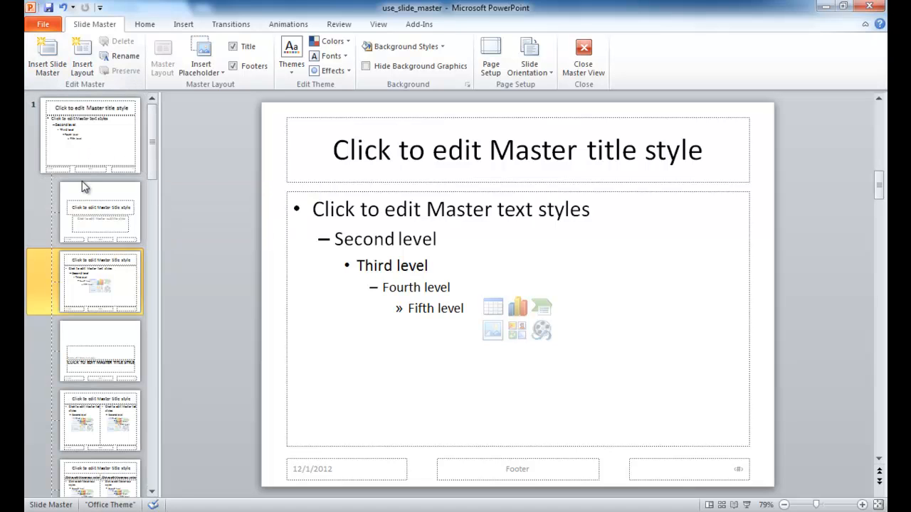
pyautogui.moveTo(45, 54)
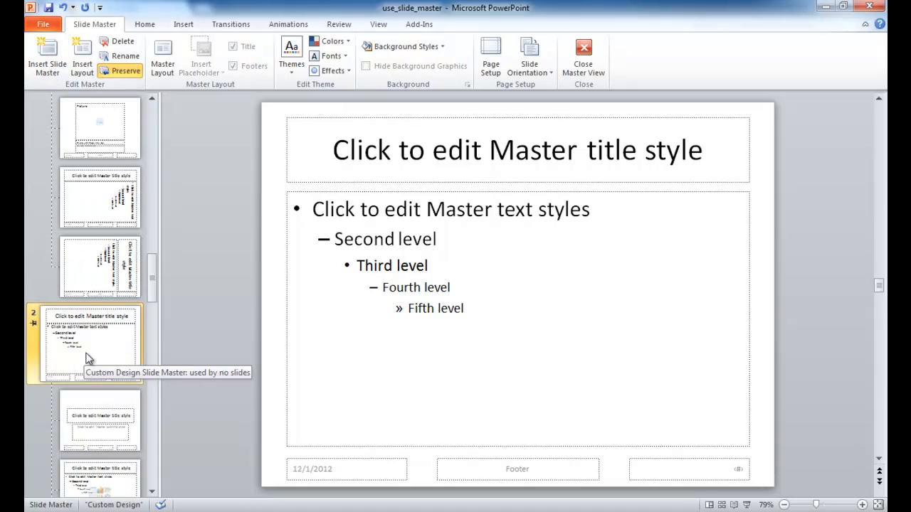
pyautogui.moveTo(104, 359)
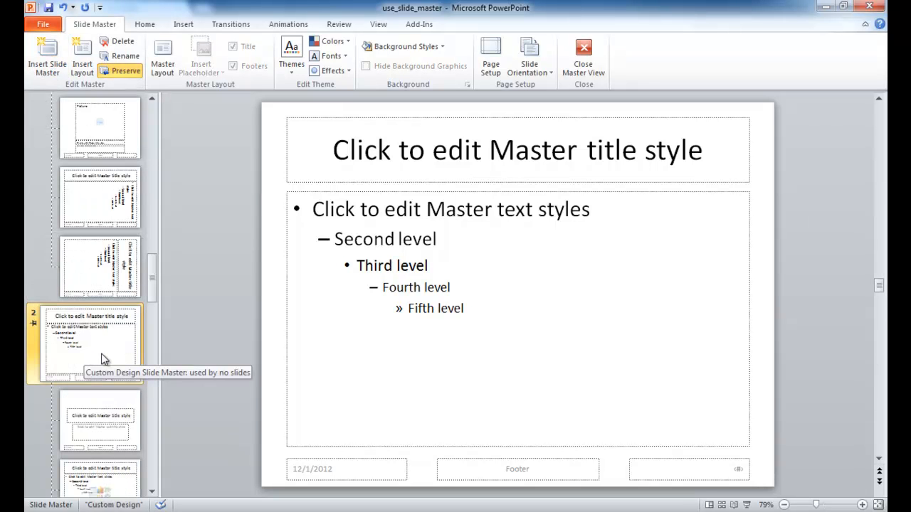
pyautogui.moveTo(156, 293)
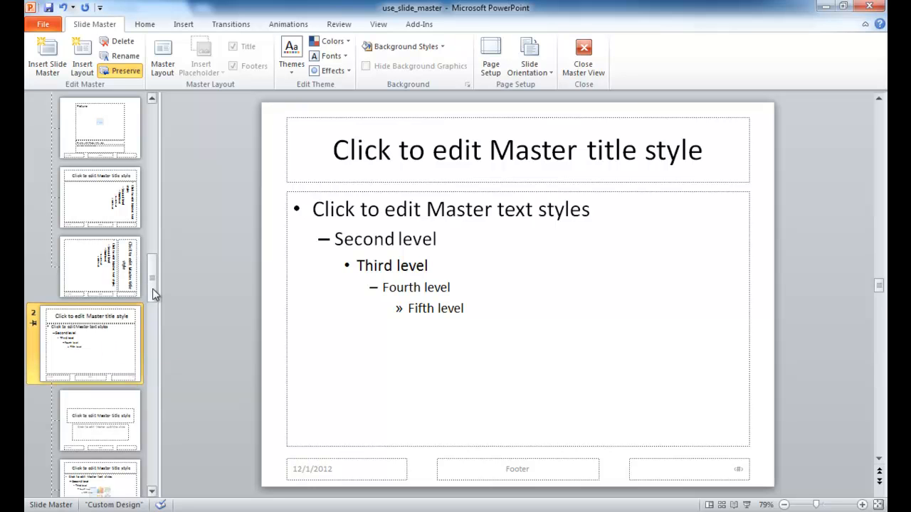
# Review a layout of the new Custom Design master and show the design theme gallery
pyautogui.click(99, 420)
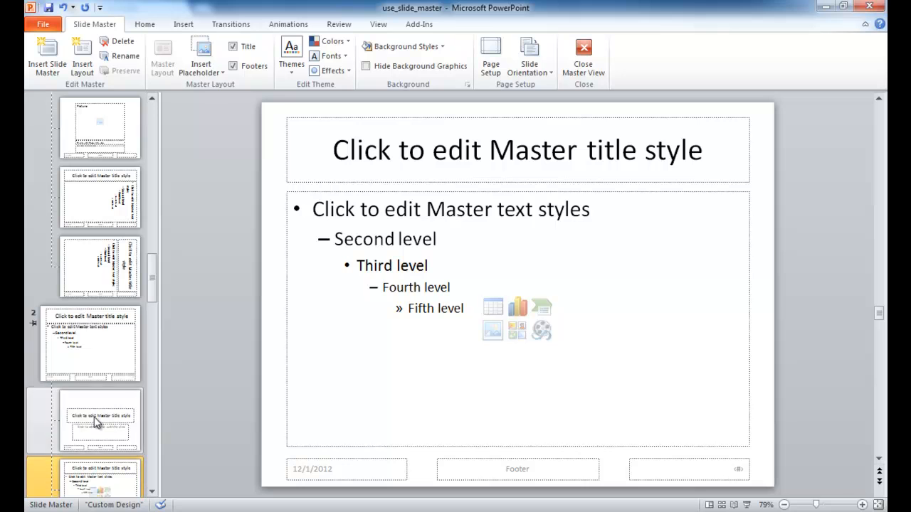
pyautogui.moveTo(97, 349)
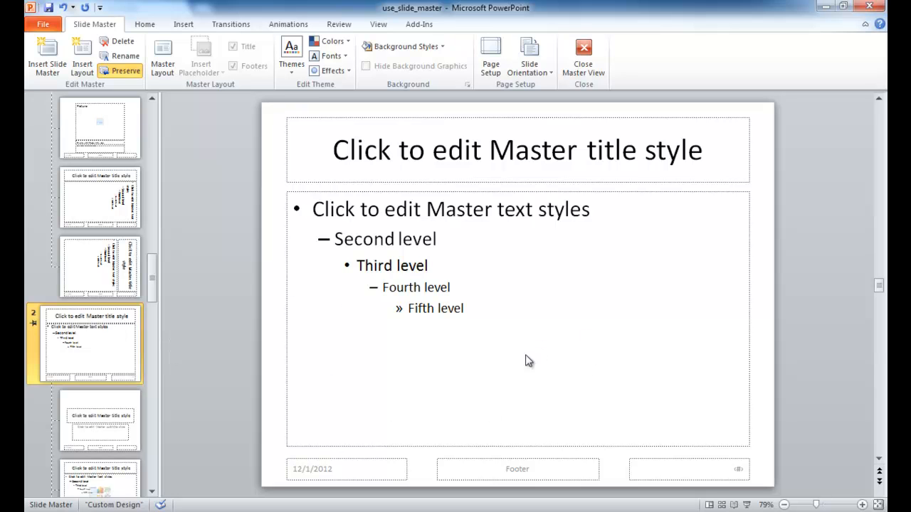
pyautogui.moveTo(329, 55)
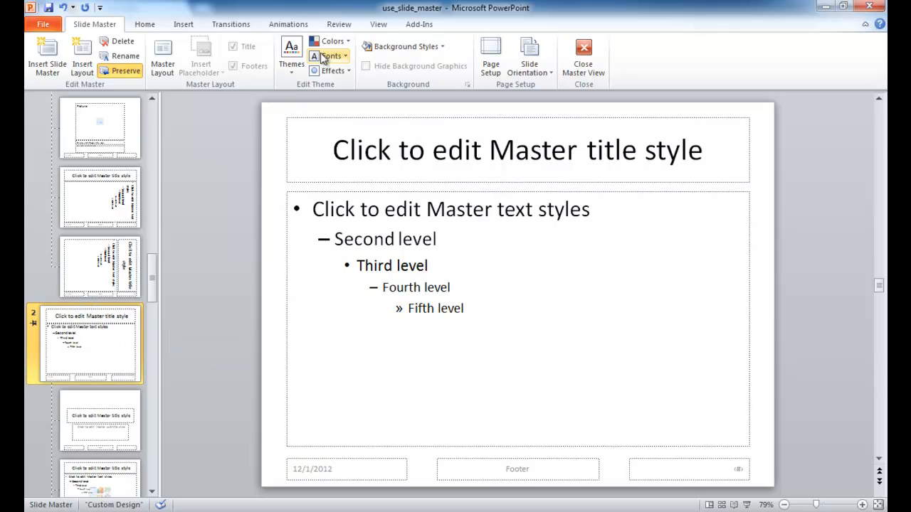
pyautogui.click(291, 54)
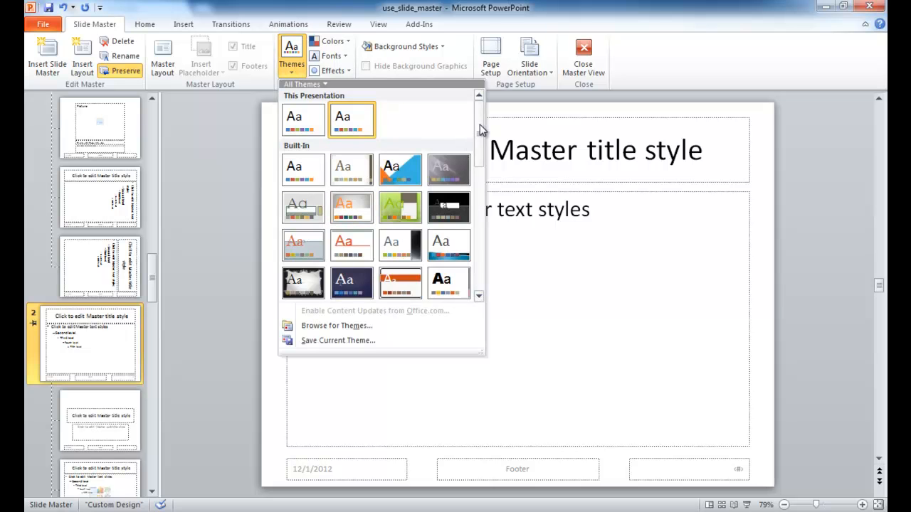
# Apply the blue Waveform theme from the Themes gallery to the second slide master
pyautogui.scroll(-3)
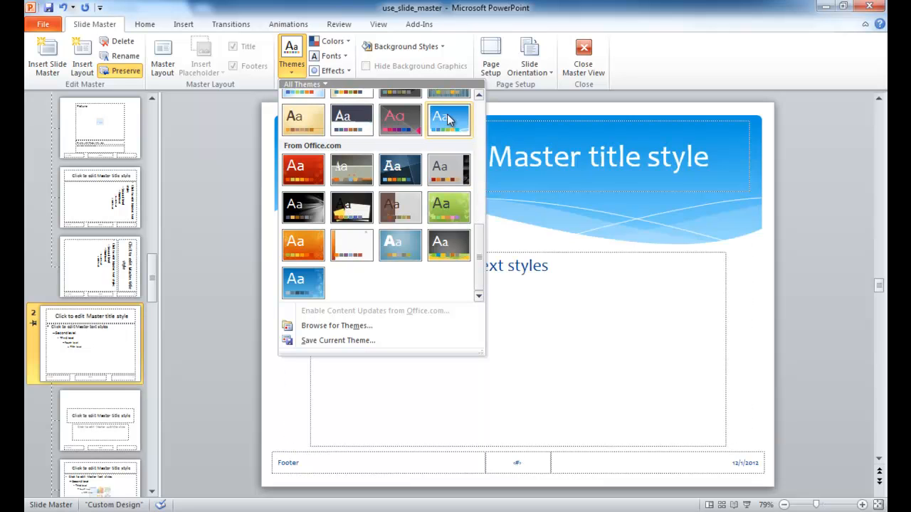
pyautogui.click(448, 119)
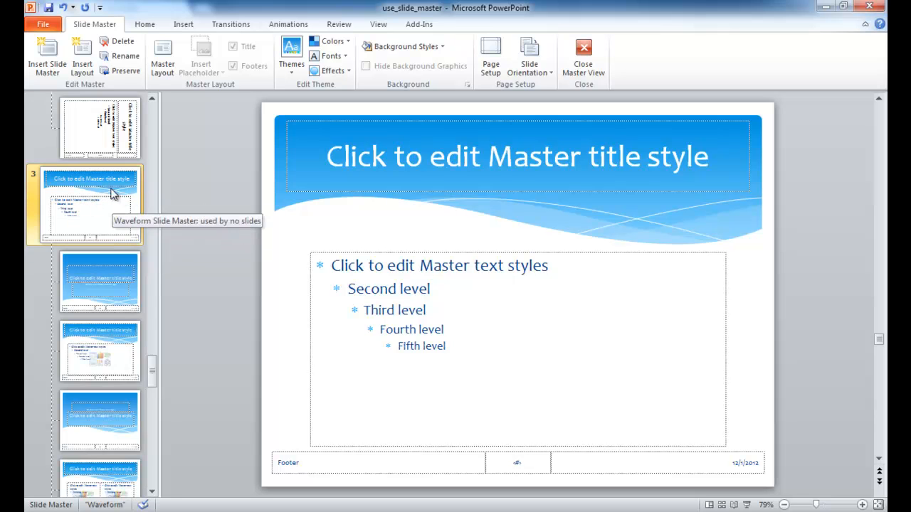
pyautogui.moveTo(86, 199)
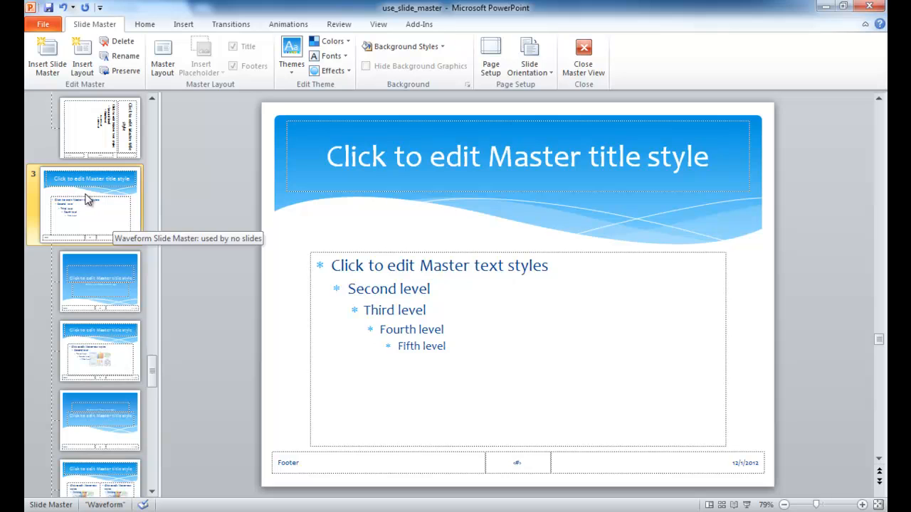
pyautogui.moveTo(80, 190)
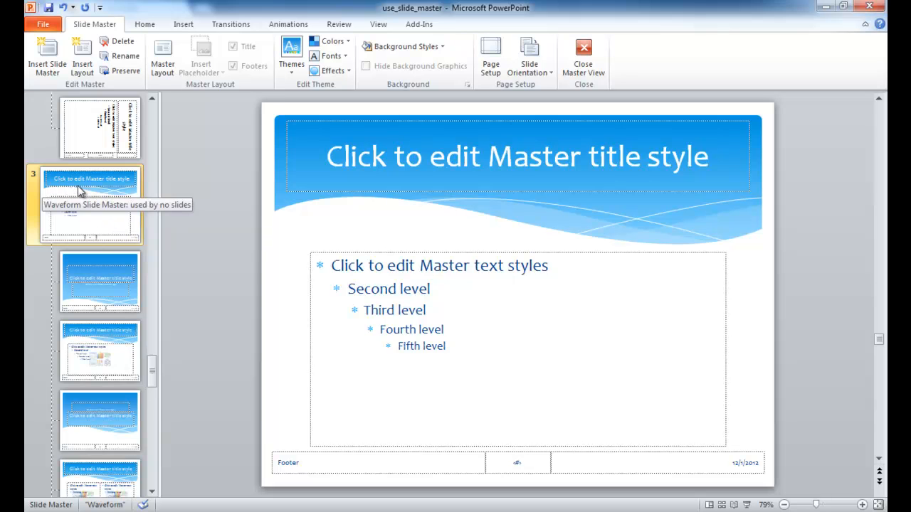
# Rename the Waveform master to Blue, then select its Title and Content layout
pyautogui.rightClick(91, 177)
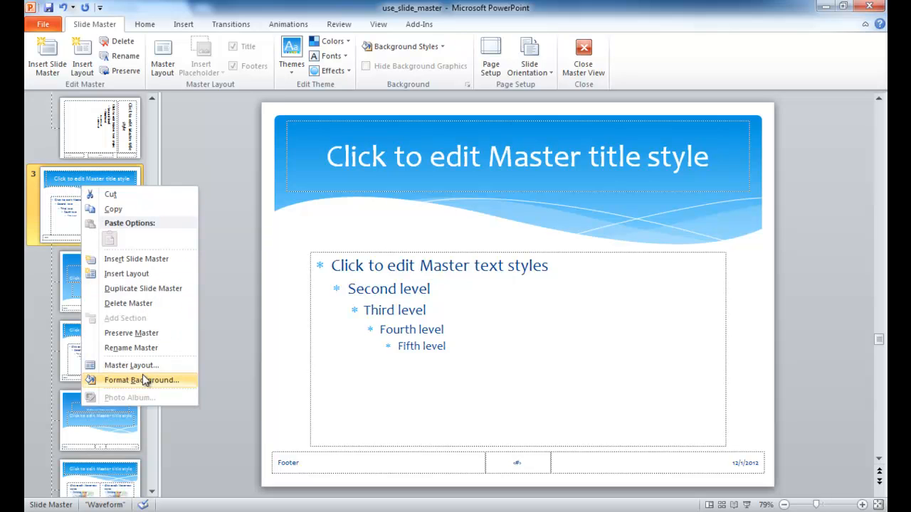
pyautogui.moveTo(131, 347)
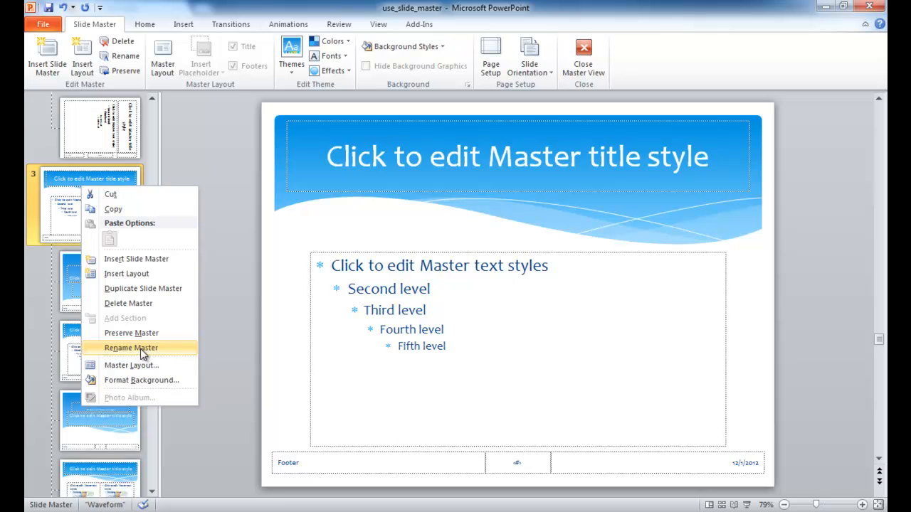
pyautogui.click(131, 347)
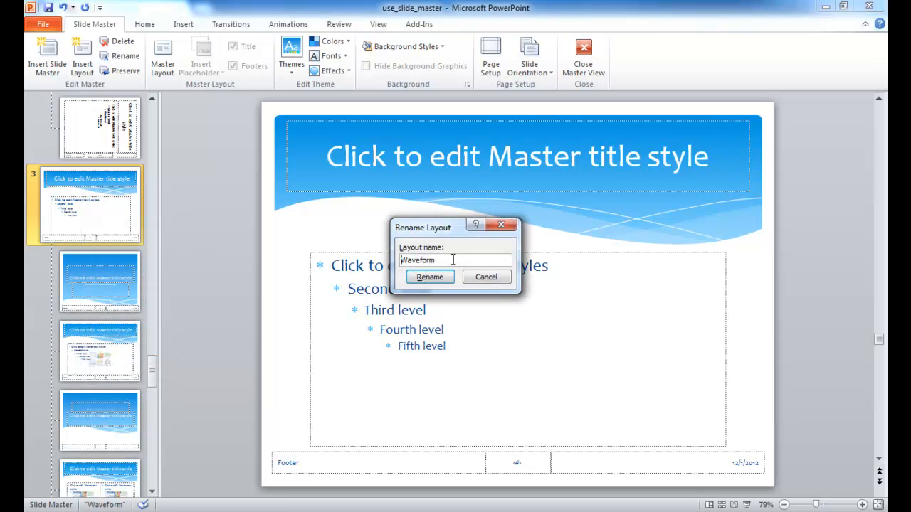
pyautogui.write('Bil')
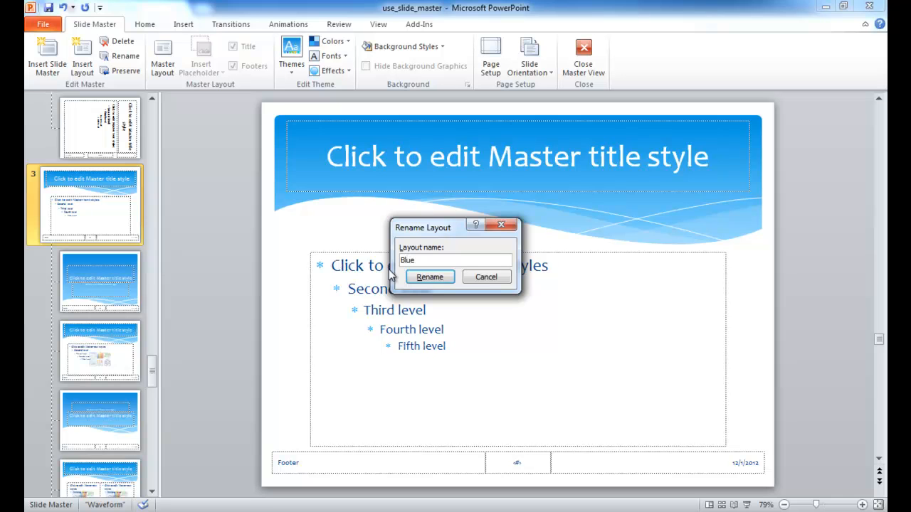
pyautogui.click(430, 276)
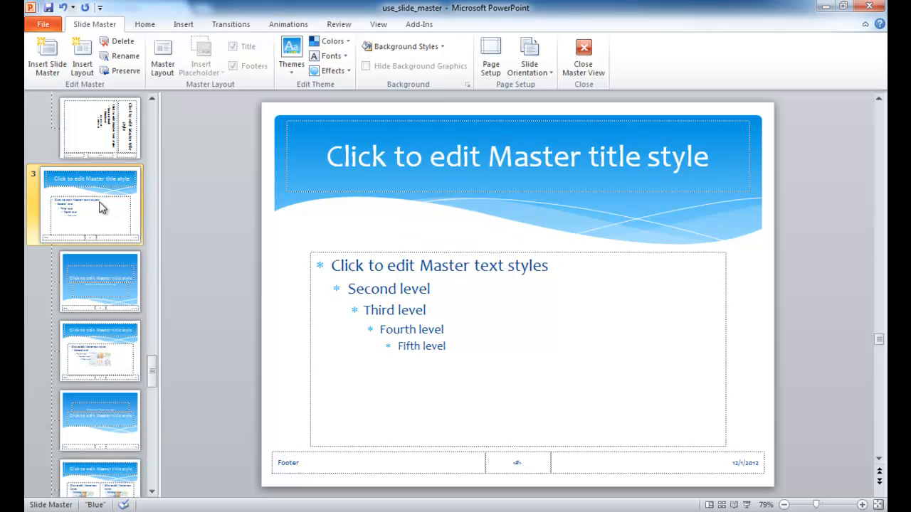
pyautogui.moveTo(91, 241)
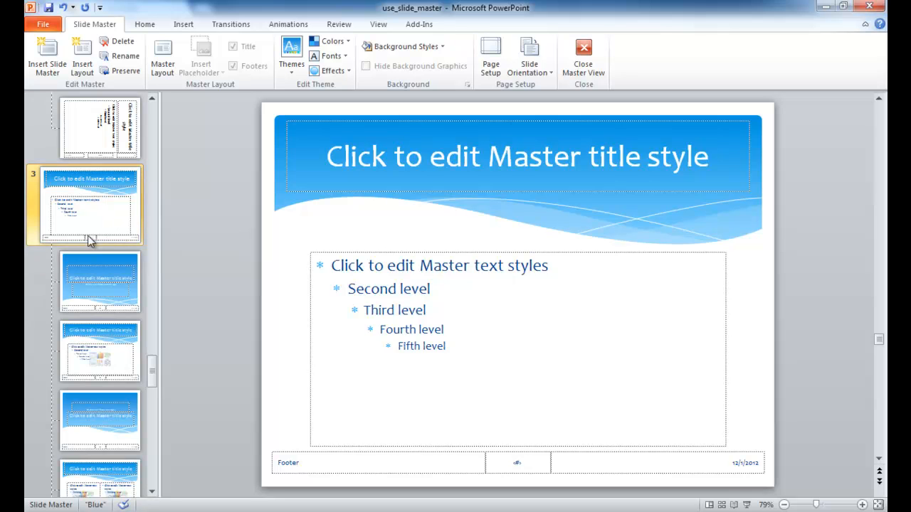
pyautogui.click(100, 350)
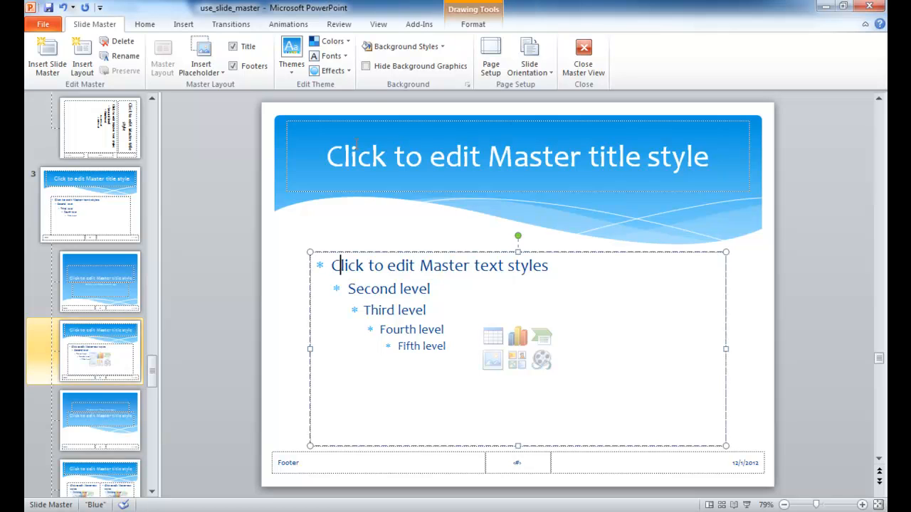
# Give levels two and four four-diamond bullets, keeping arrows on levels one and three
pyautogui.click(145, 23)
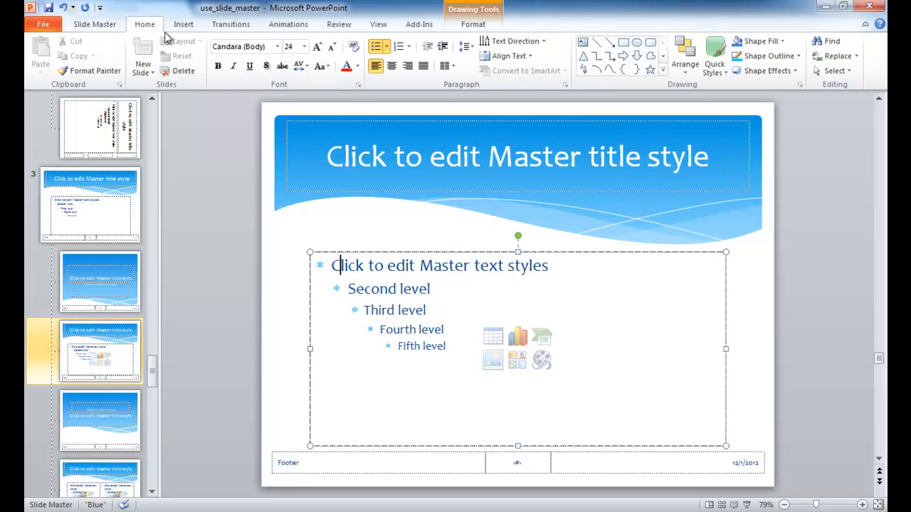
pyautogui.click(386, 45)
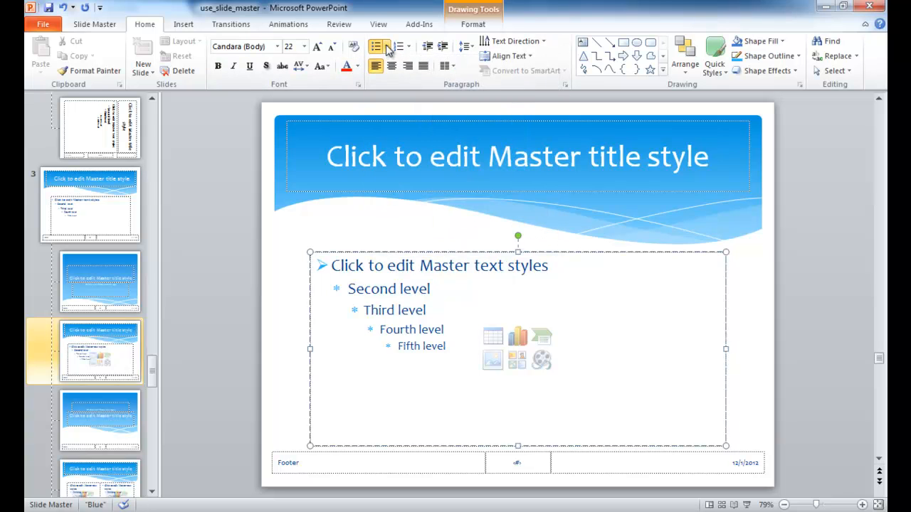
pyautogui.click(387, 46)
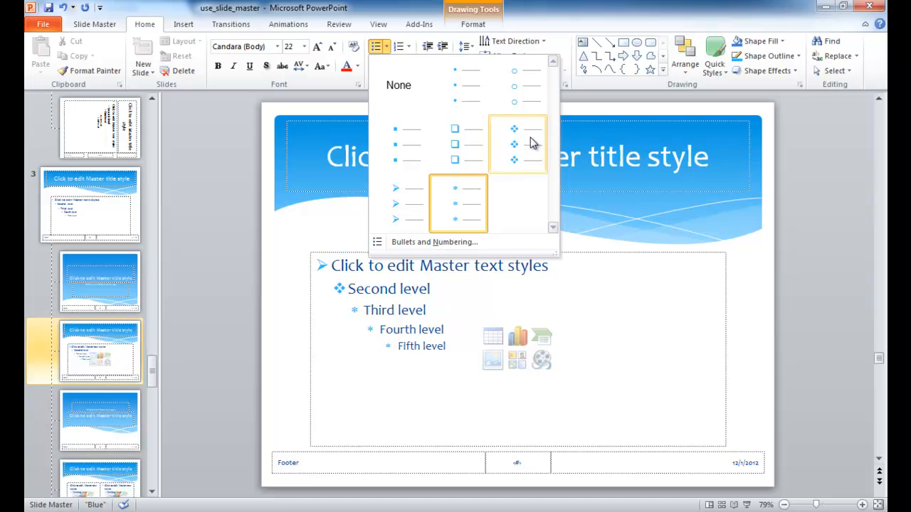
pyautogui.click(518, 143)
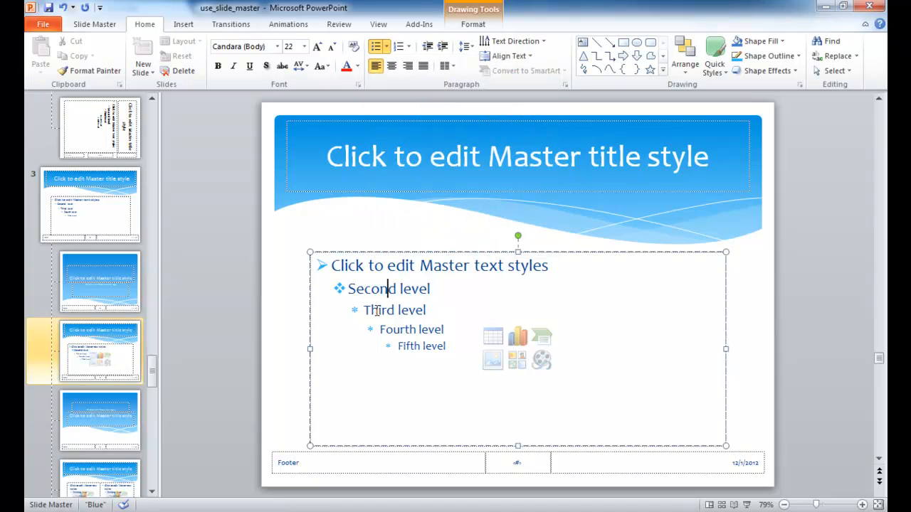
pyautogui.click(383, 46)
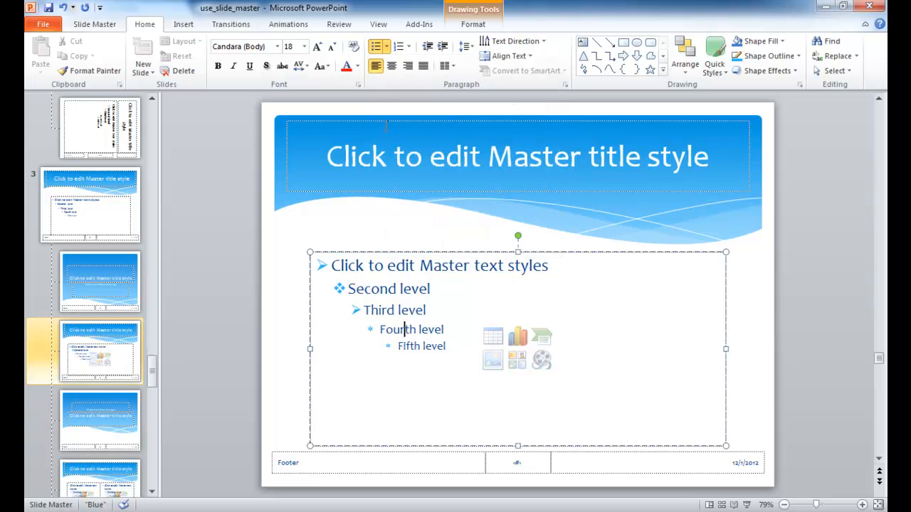
pyautogui.click(376, 46)
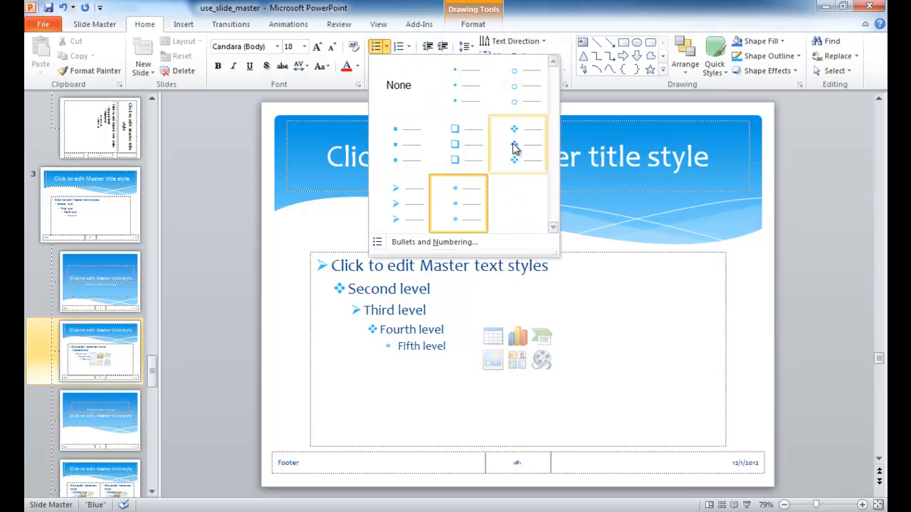
pyautogui.click(518, 145)
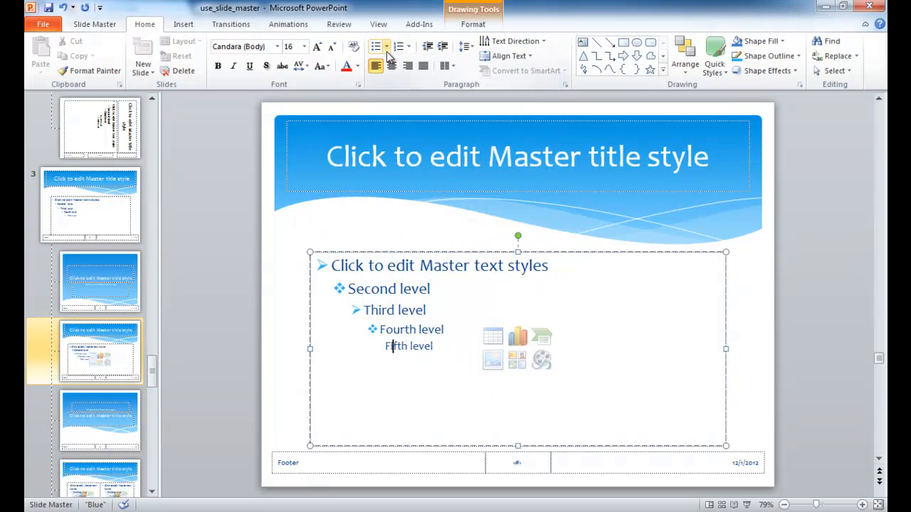
pyautogui.click(387, 45)
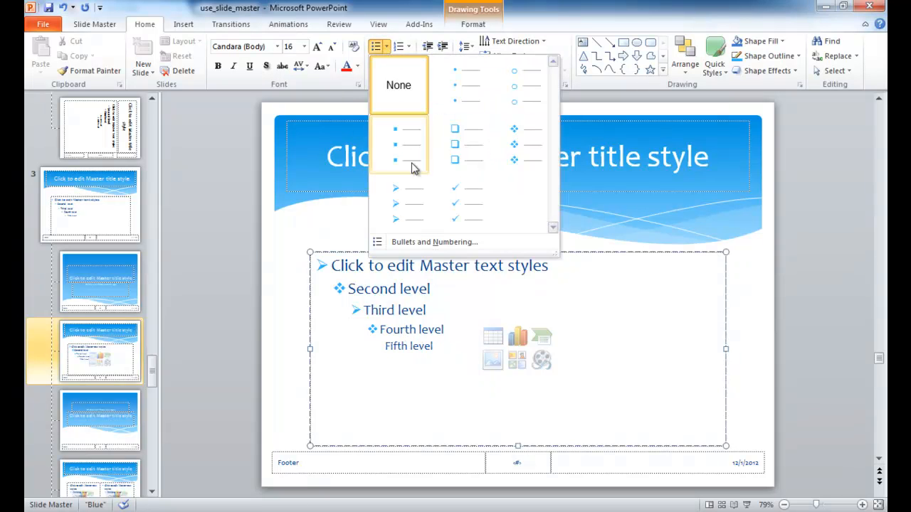
pyautogui.moveTo(396, 205)
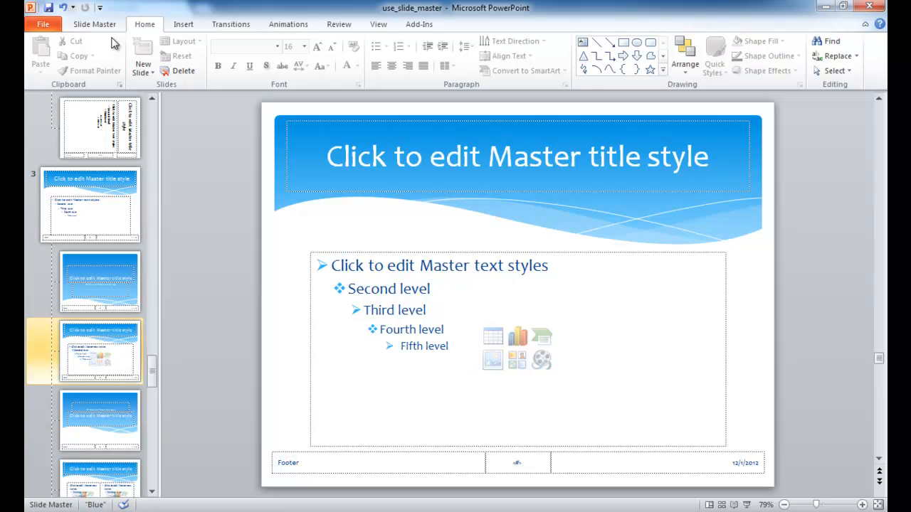
# Return to the Slide Master editing options after finishing the fifth-level arrow bullet
pyautogui.click(94, 23)
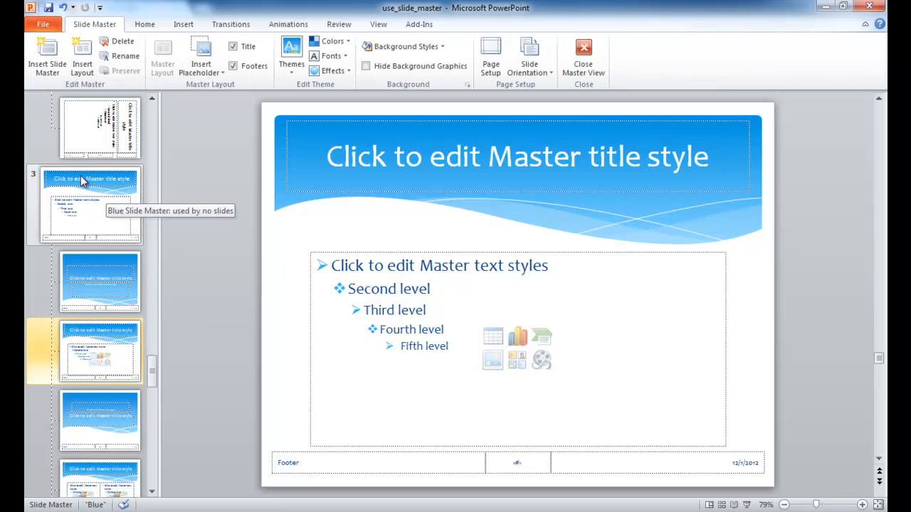
pyautogui.moveTo(88, 197)
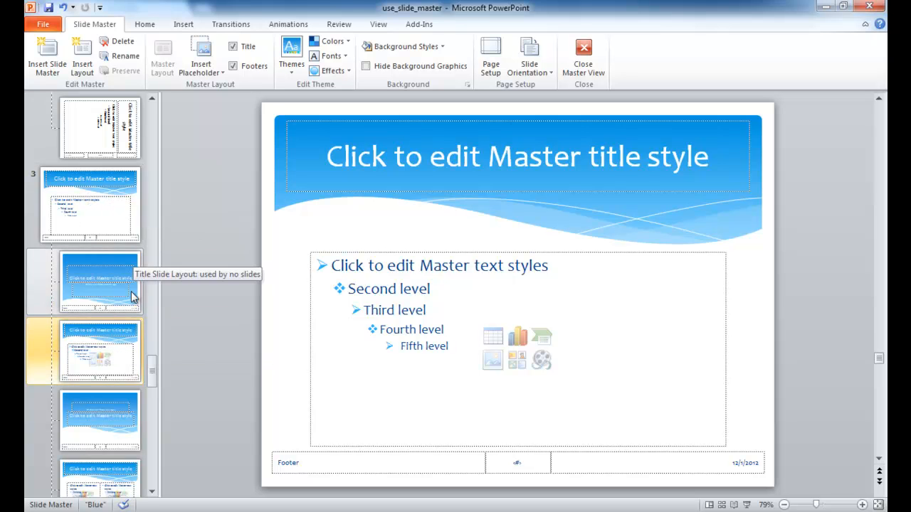
pyautogui.moveTo(235, 162)
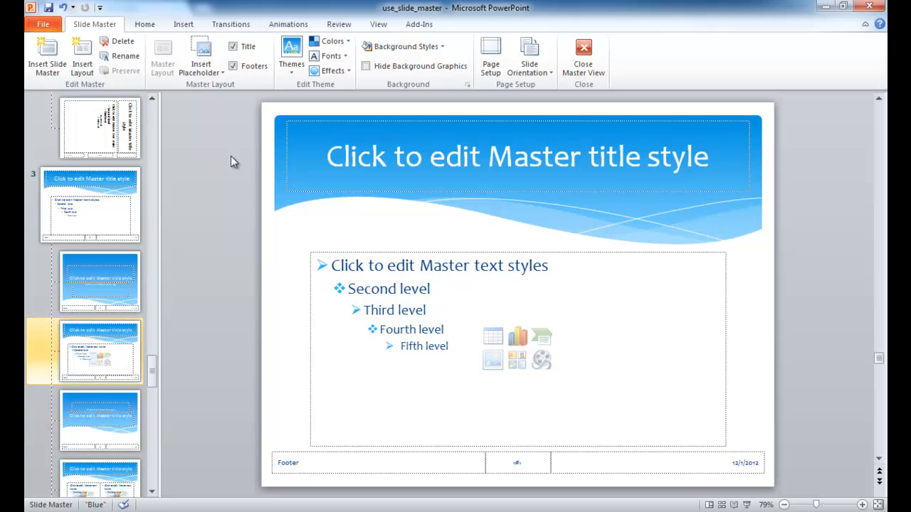
pyautogui.moveTo(101, 288)
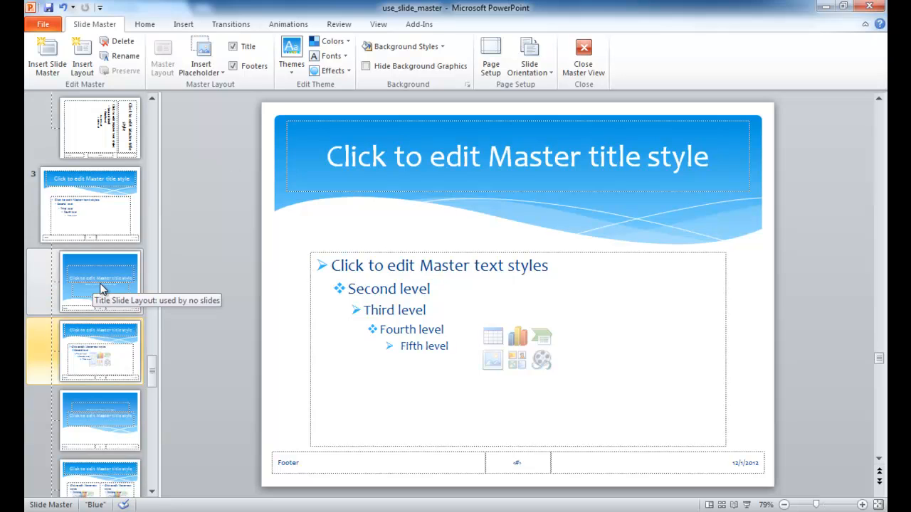
pyautogui.moveTo(97, 287)
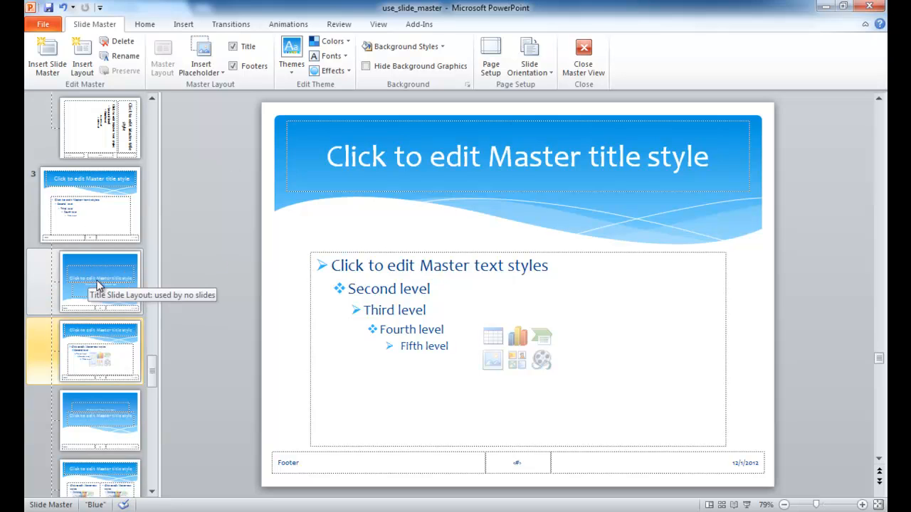
pyautogui.moveTo(84, 310)
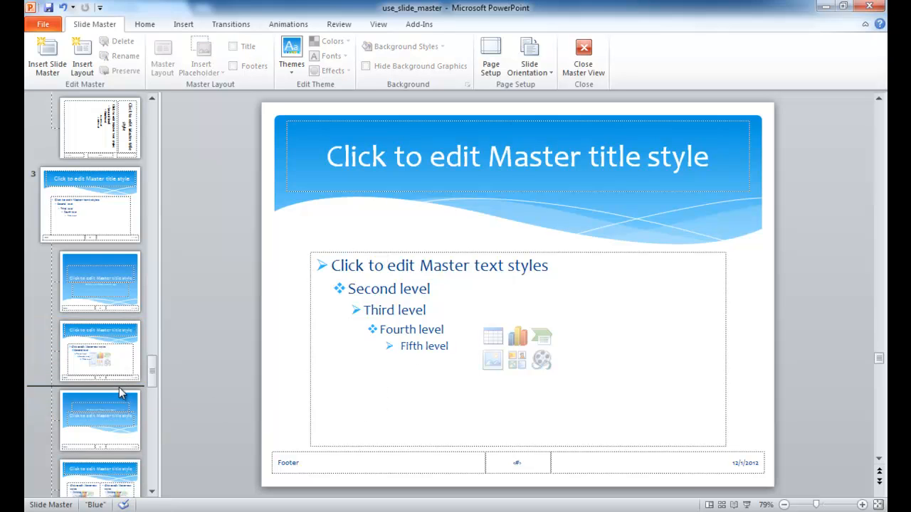
pyautogui.moveTo(108, 390)
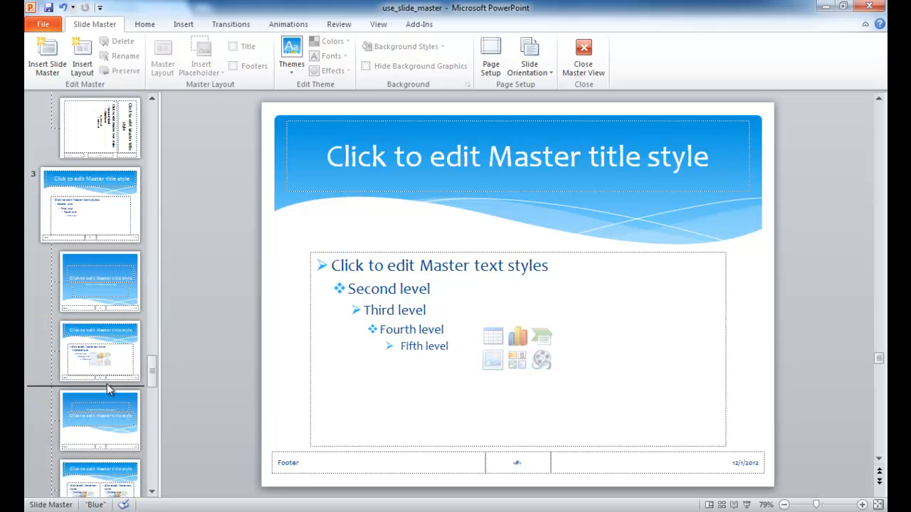
pyautogui.moveTo(83, 57)
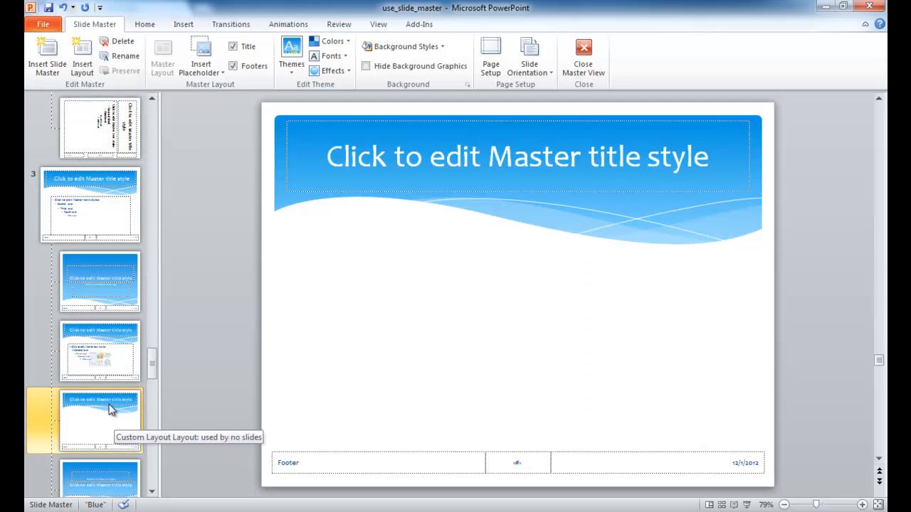
pyautogui.moveTo(347, 362)
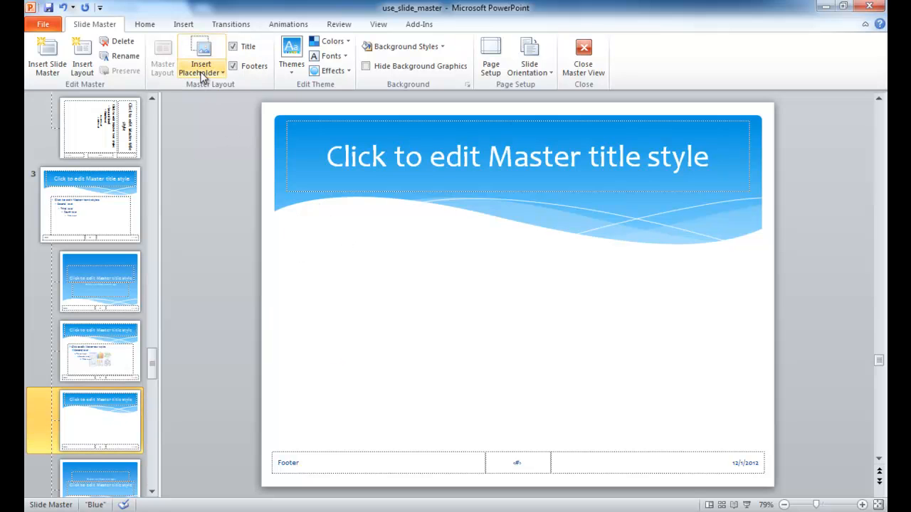
# Insert two Picture placeholders on the new layout, upper left and a larger lower right
pyautogui.click(201, 64)
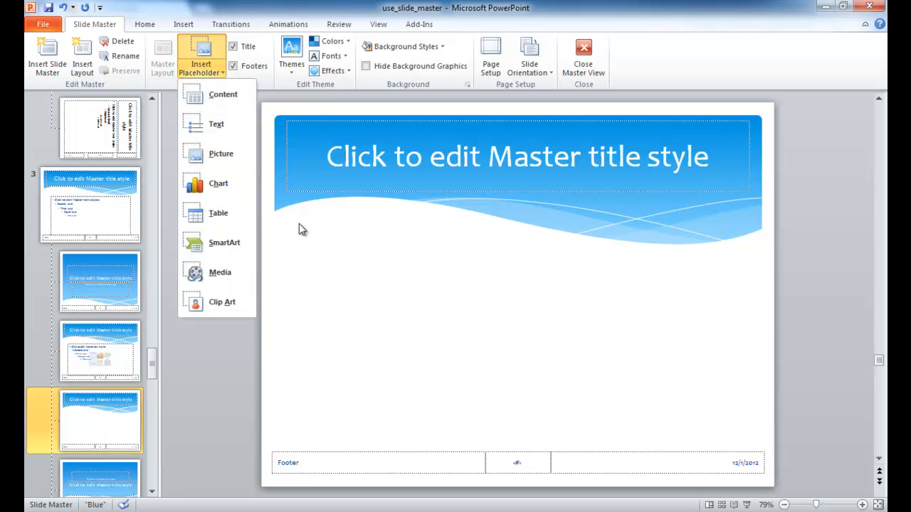
pyautogui.moveTo(634, 395)
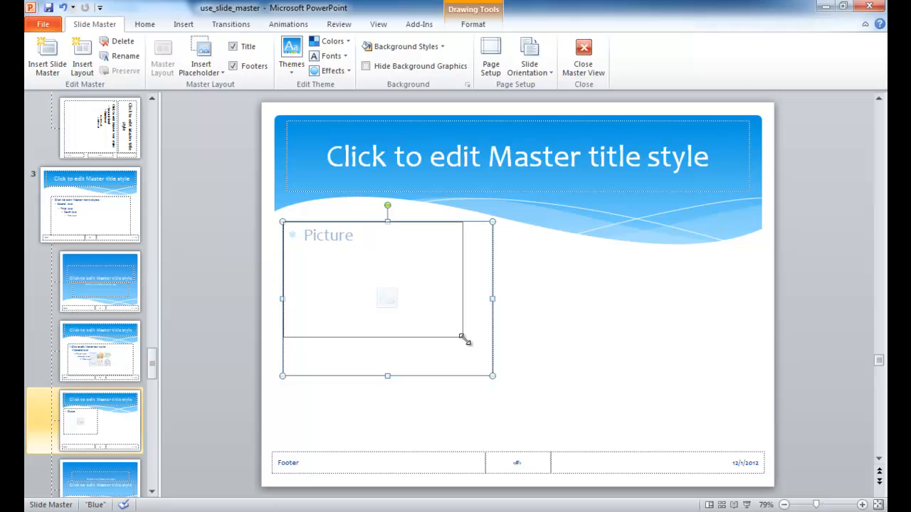
pyautogui.click(201, 56)
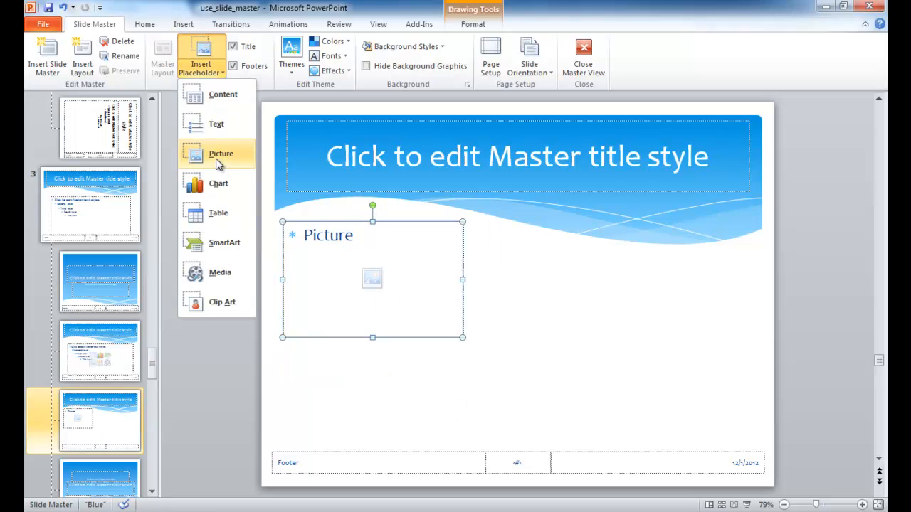
pyautogui.moveTo(528, 268); pyautogui.dragTo(740, 437)
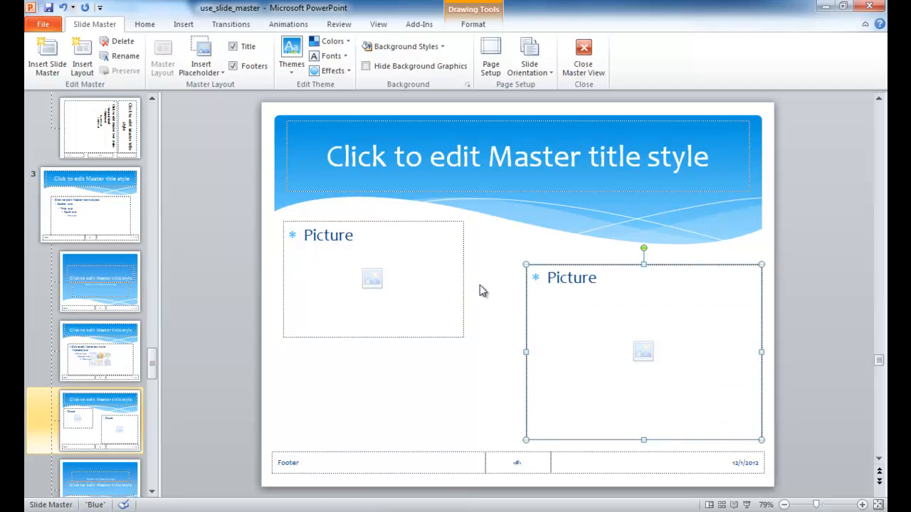
pyautogui.click(377, 273)
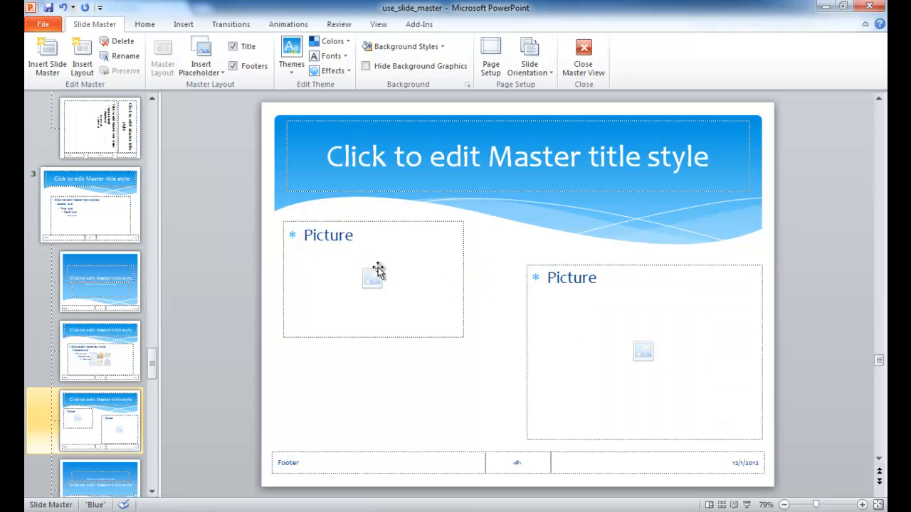
pyautogui.moveTo(108, 415)
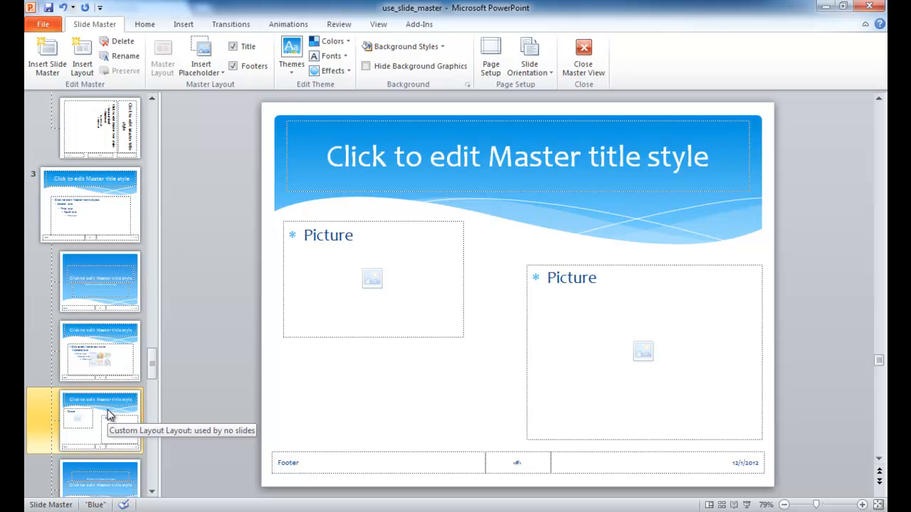
# Rename the new two-picture layout to '2 Pic Layout'
pyautogui.rightClick(100, 420)
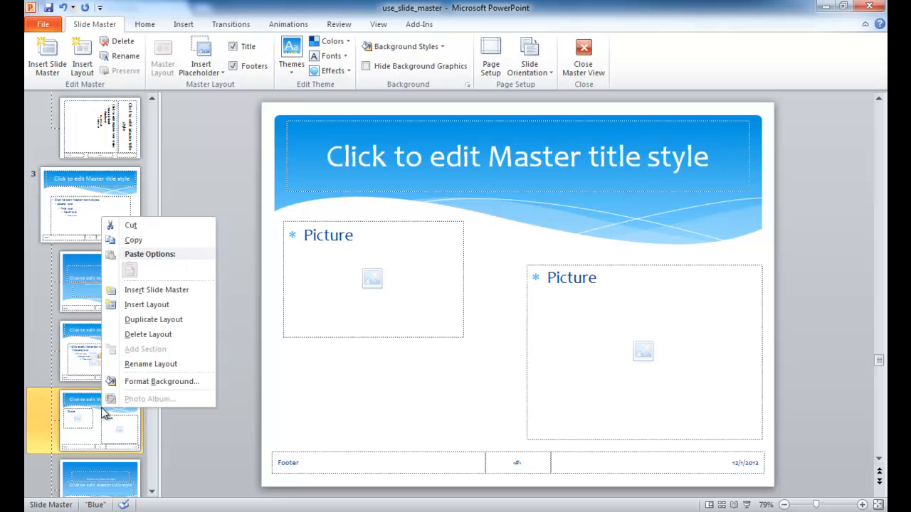
pyautogui.click(150, 365)
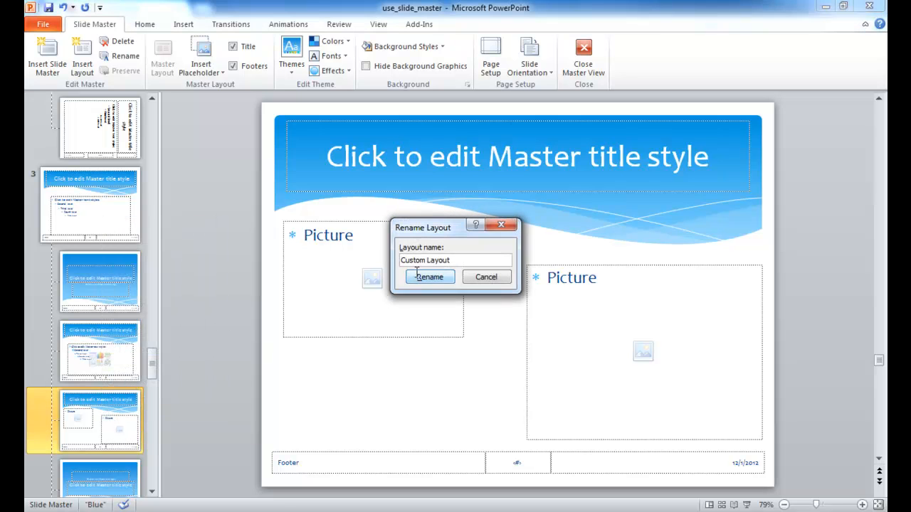
pyautogui.write('2')
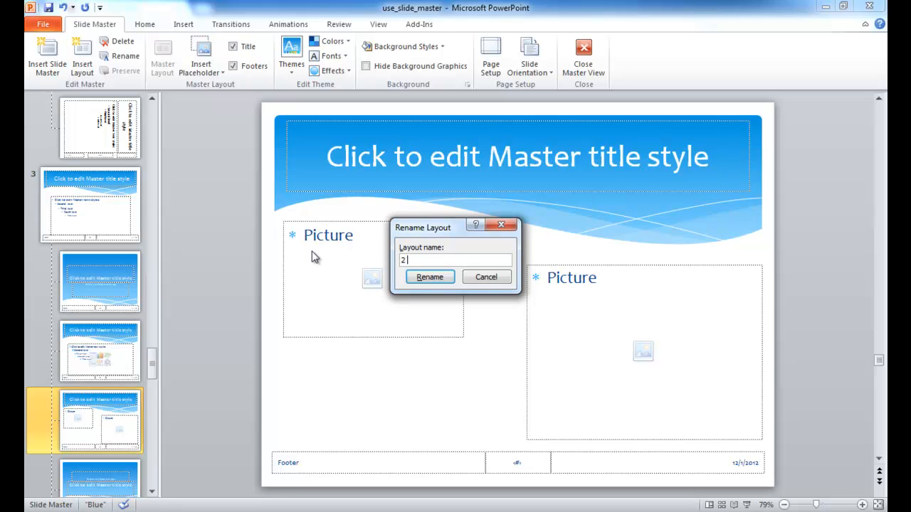
pyautogui.write('Pic')
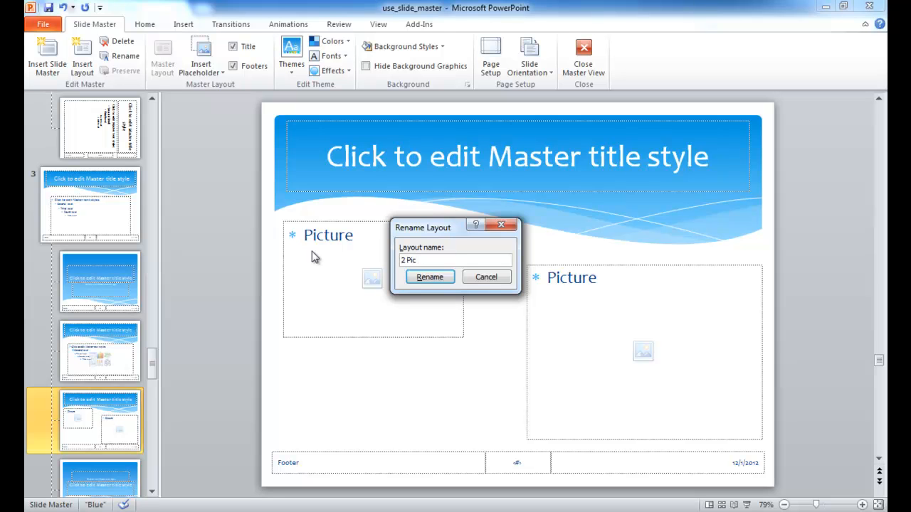
pyautogui.write('Layout')
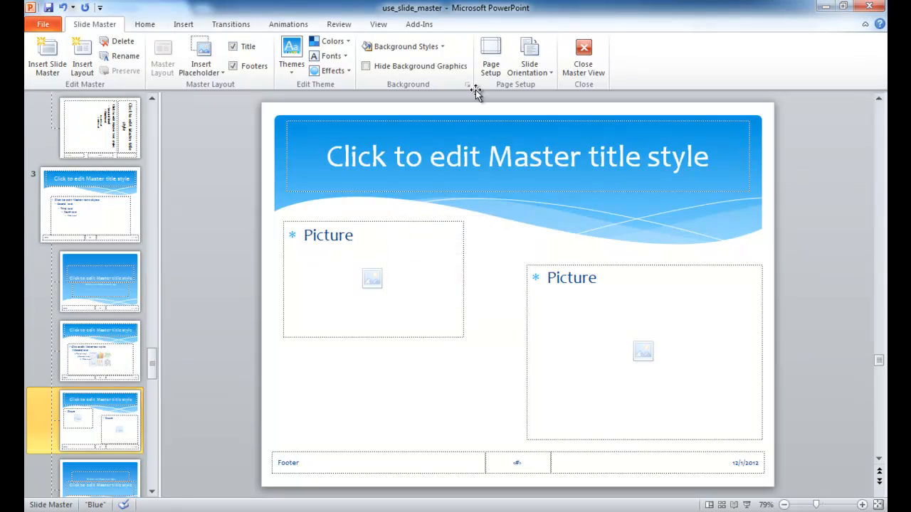
# Close Master View and give the Title slide the Blue Title Slide layout
pyautogui.click(584, 54)
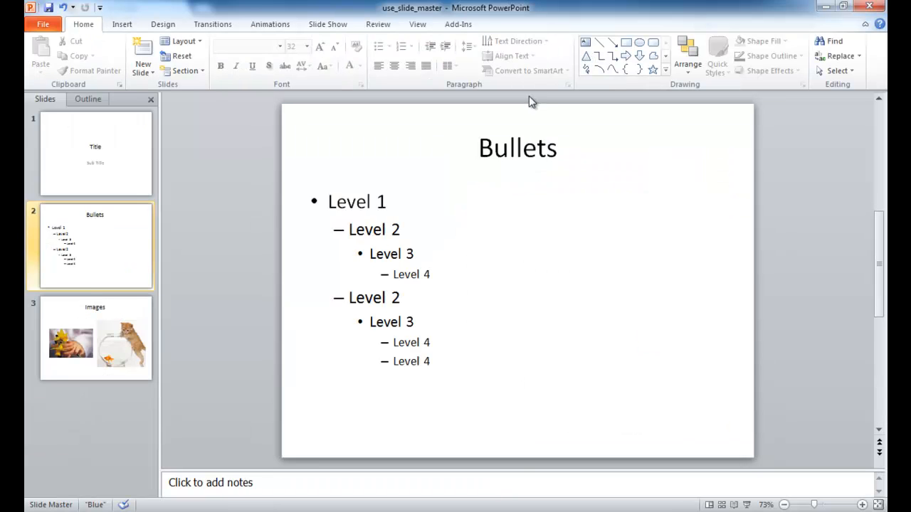
pyautogui.click(94, 245)
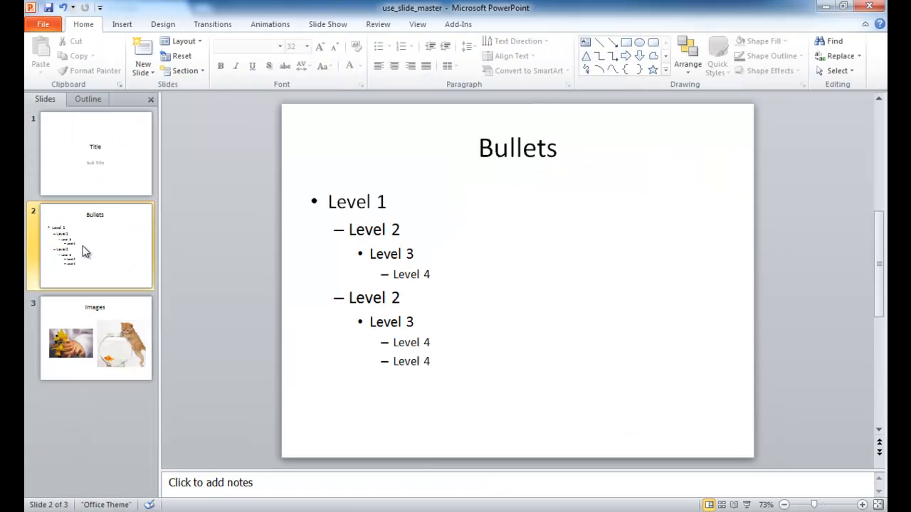
pyautogui.moveTo(120, 150)
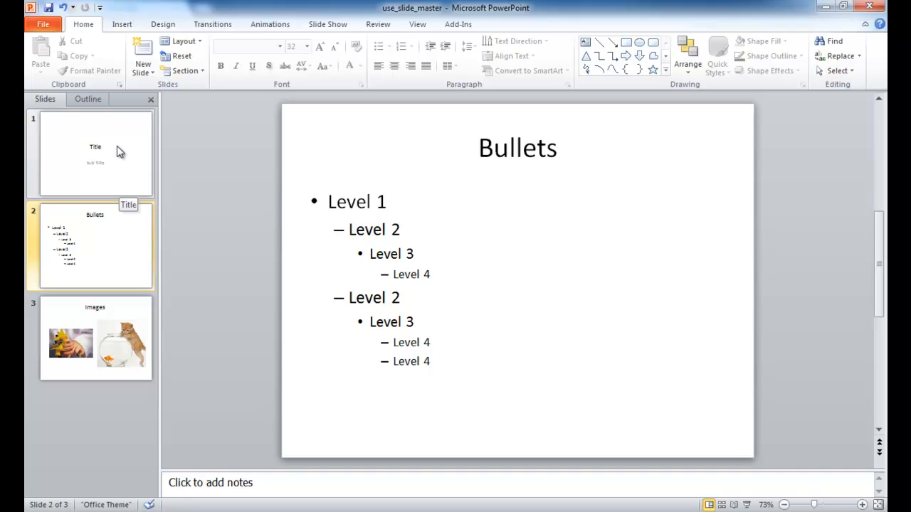
pyautogui.click(180, 40)
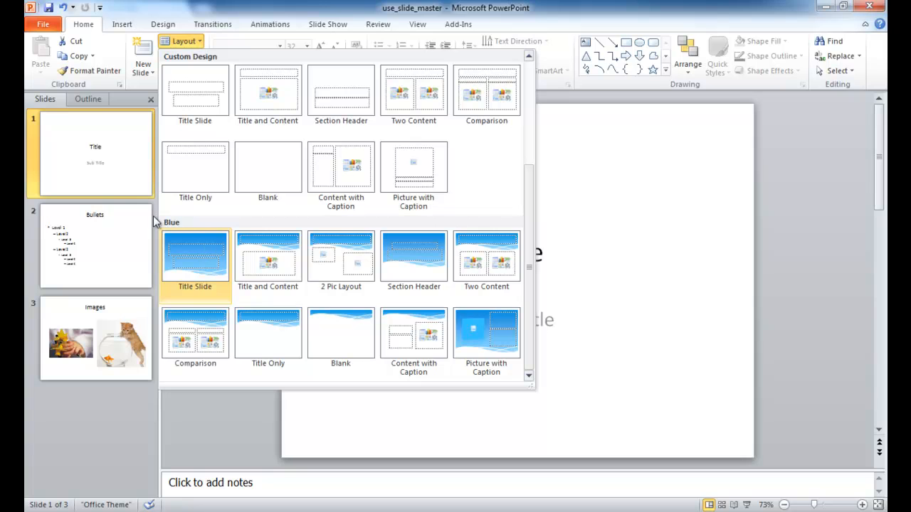
pyautogui.click(195, 258)
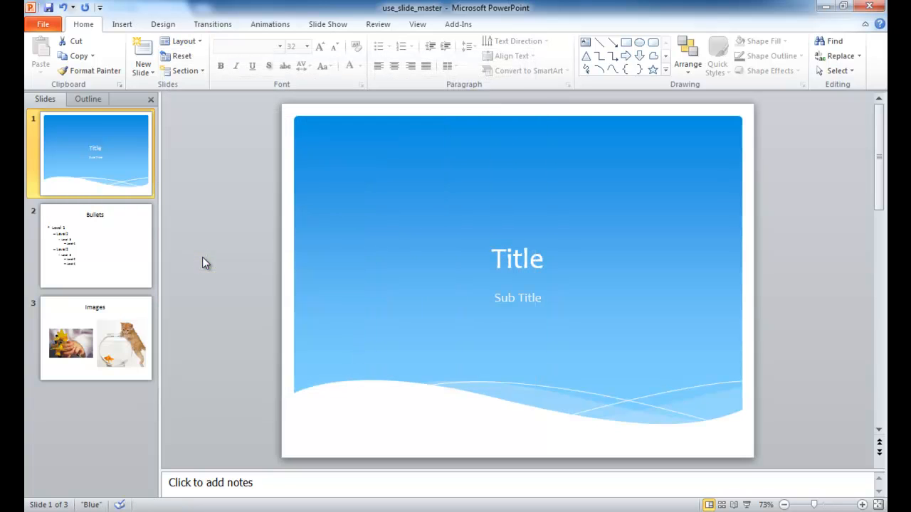
# Give the Bullets slide the Blue Title and Content layout
pyautogui.click(96, 245)
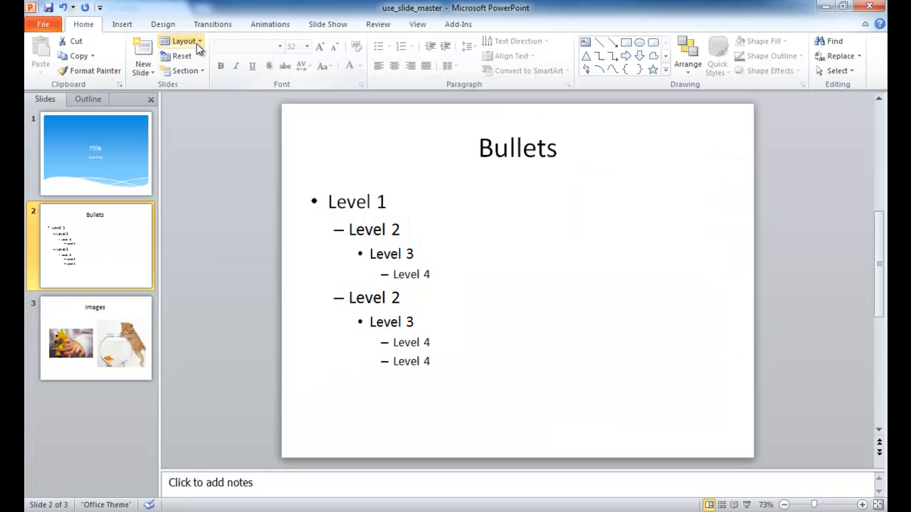
pyautogui.click(182, 40)
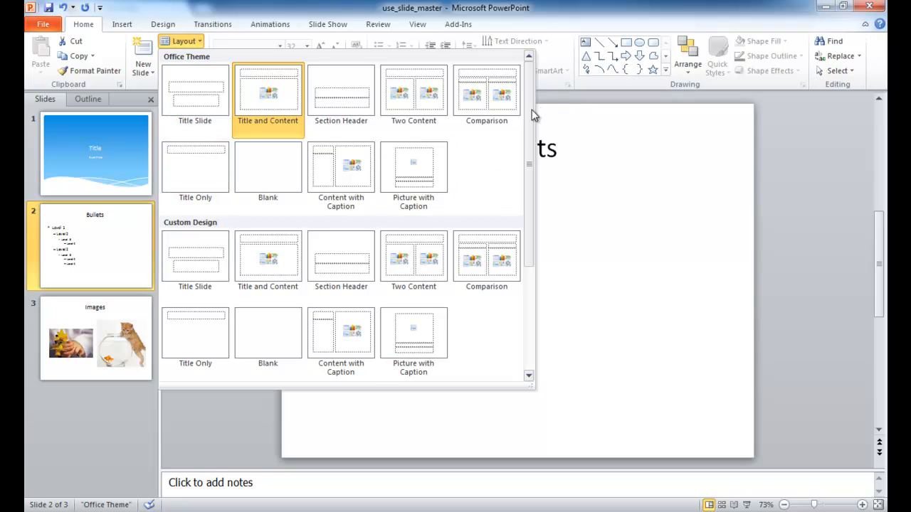
pyautogui.scroll(-3)
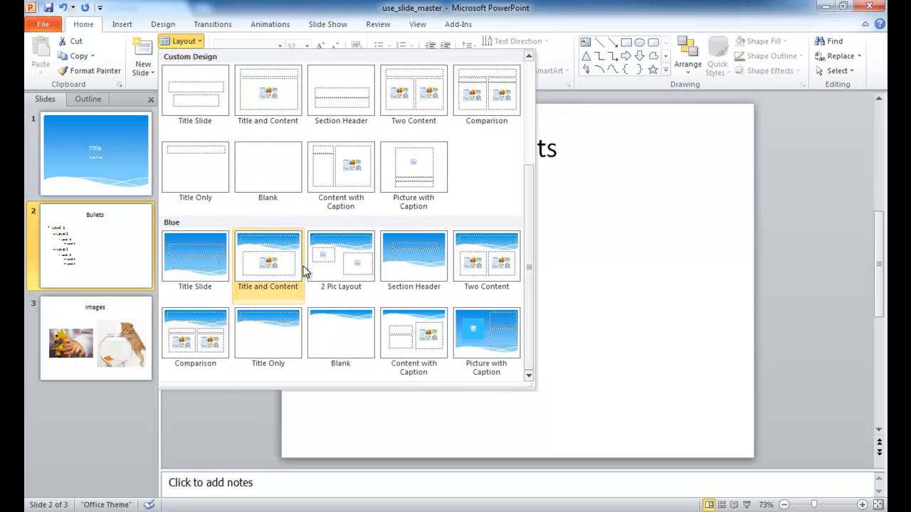
pyautogui.moveTo(273, 276)
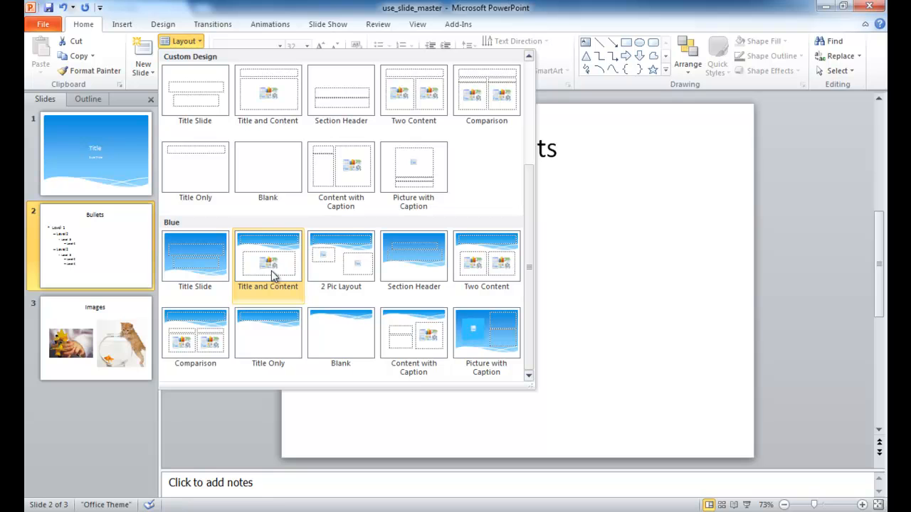
pyautogui.moveTo(306, 268)
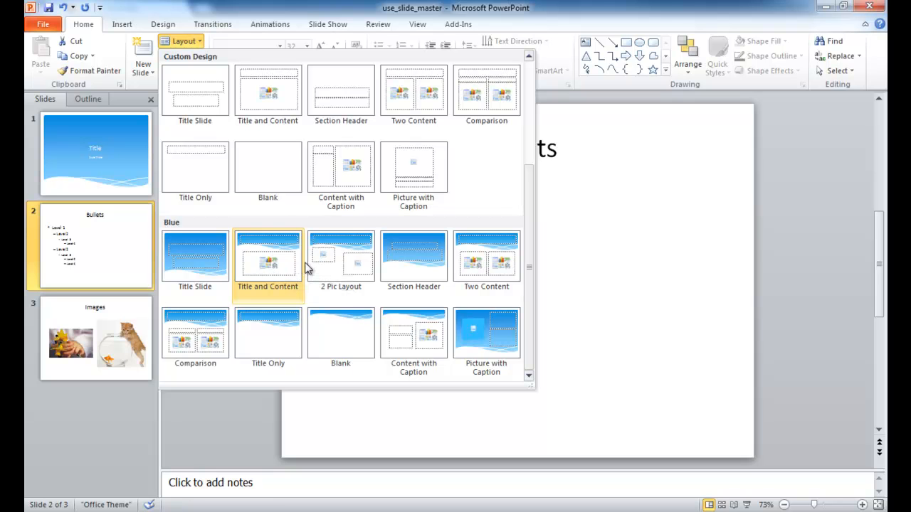
pyautogui.click(268, 256)
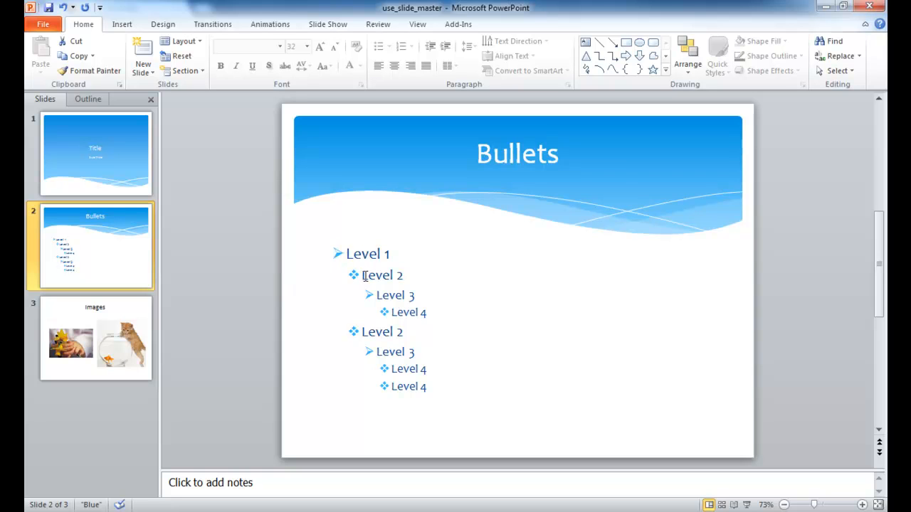
# Give the Images slide the Blue 2 Pic Layout from the Layout gallery
pyautogui.click(95, 339)
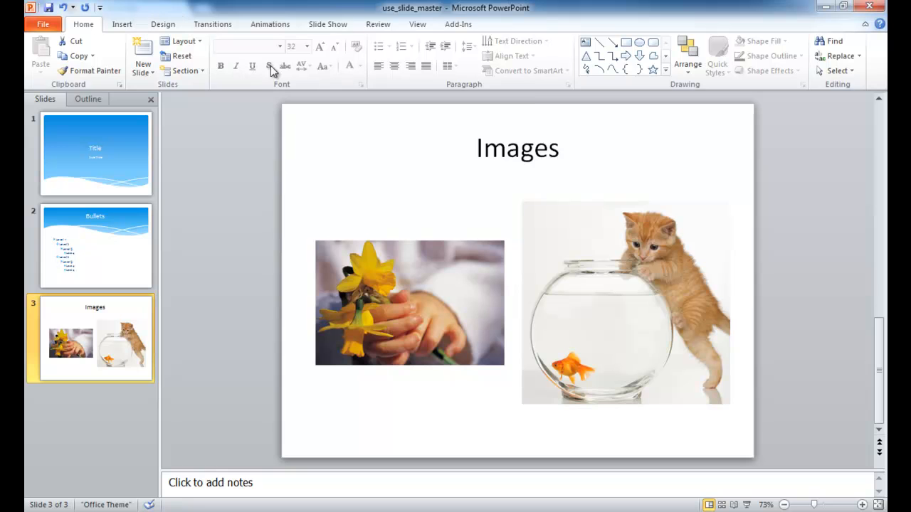
pyautogui.click(184, 40)
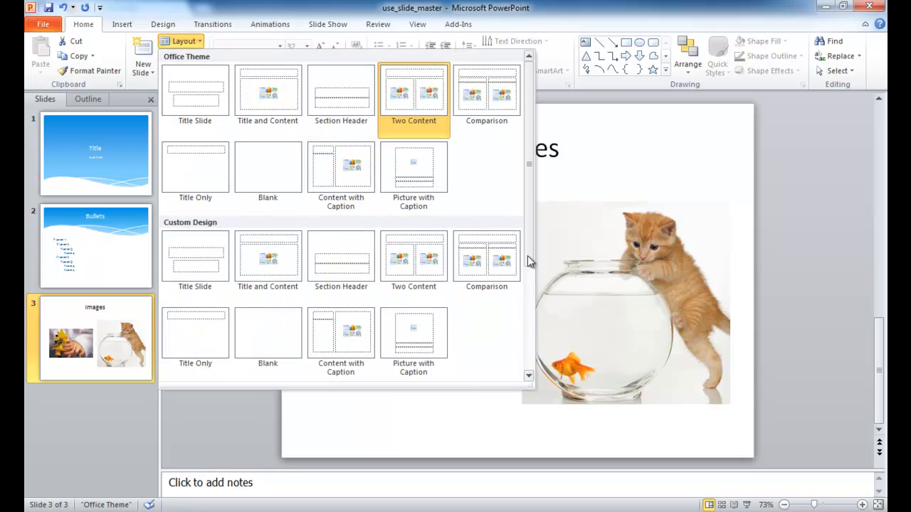
pyautogui.scroll(-3)
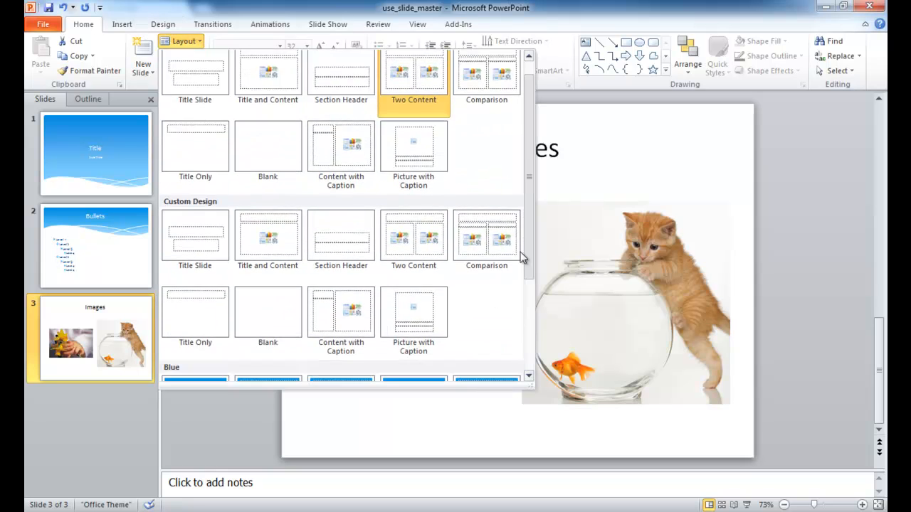
pyautogui.scroll(-3)
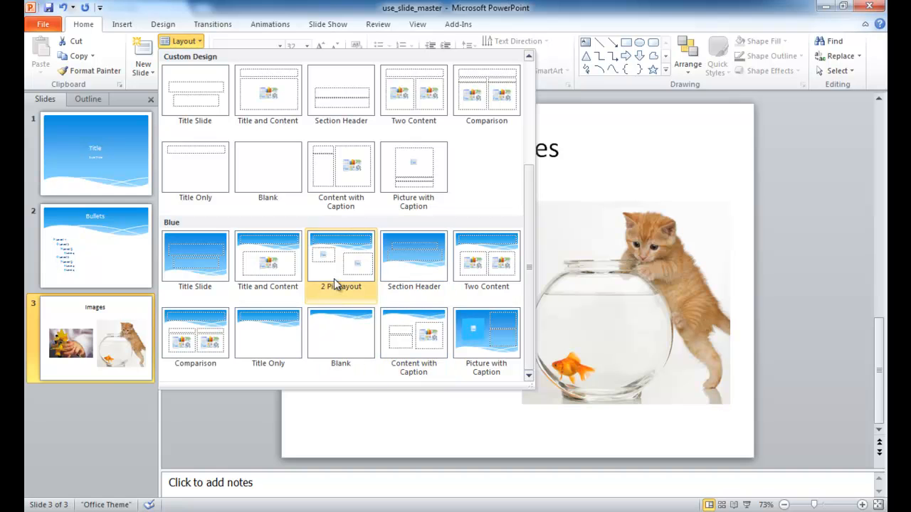
pyautogui.click(340, 256)
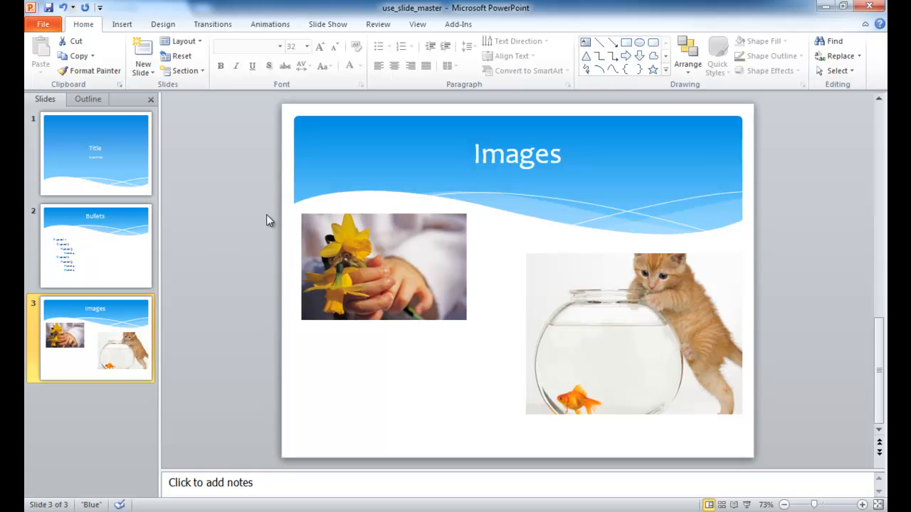
pyautogui.moveTo(84, 262)
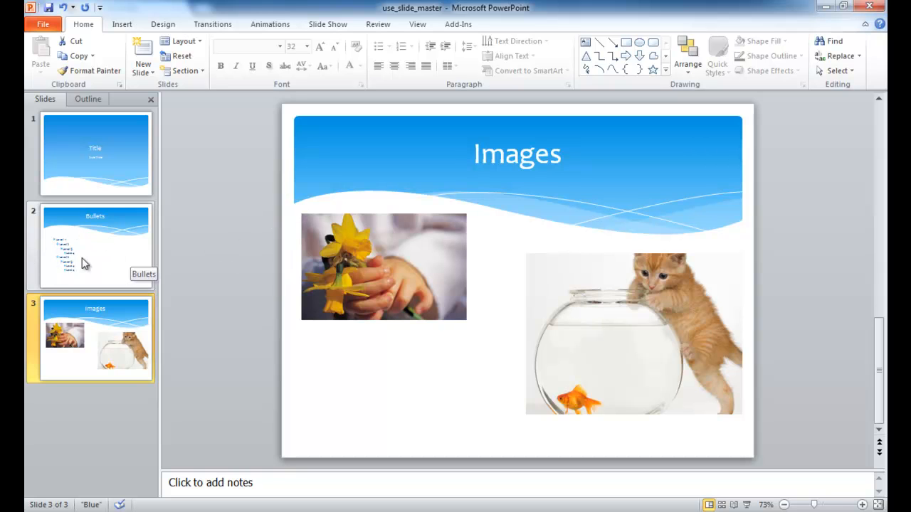
# Select the Bullets slide's list text to inspect the alternating arrow and diamond bullets
pyautogui.click(94, 245)
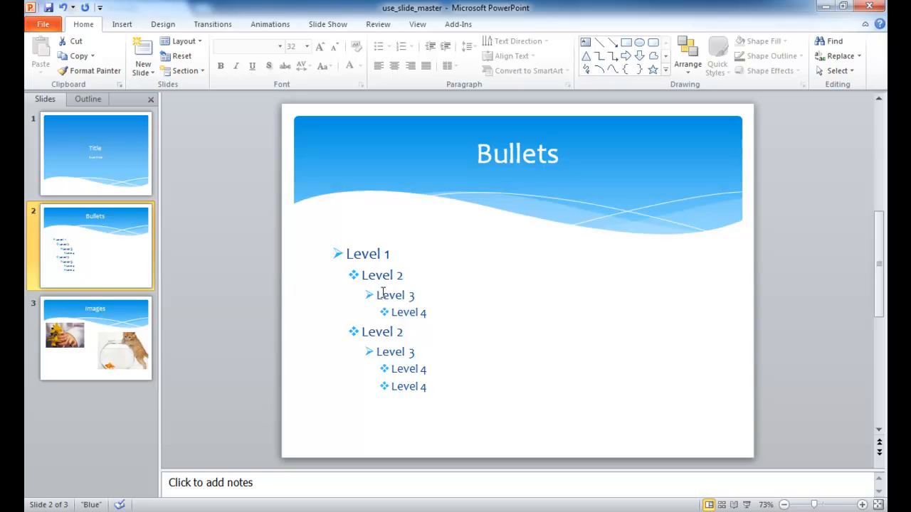
pyautogui.moveTo(387, 306)
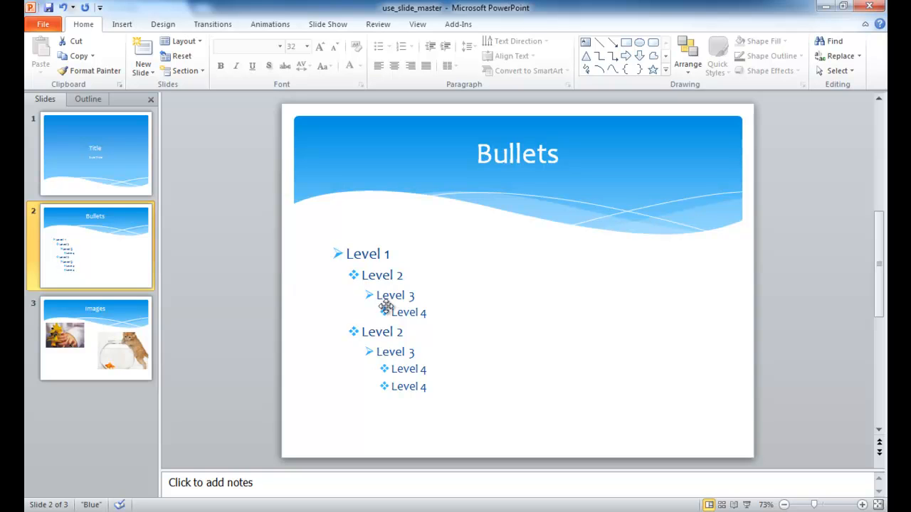
pyautogui.click(384, 46)
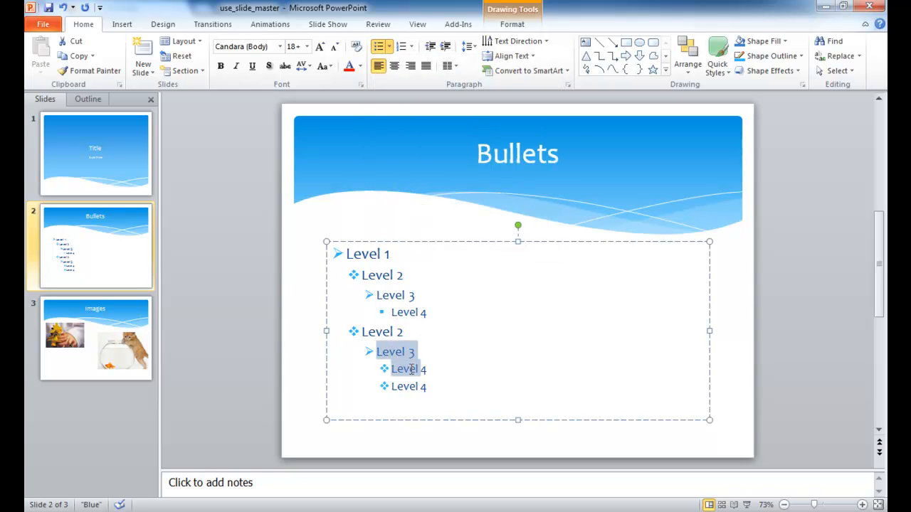
pyautogui.click(381, 46)
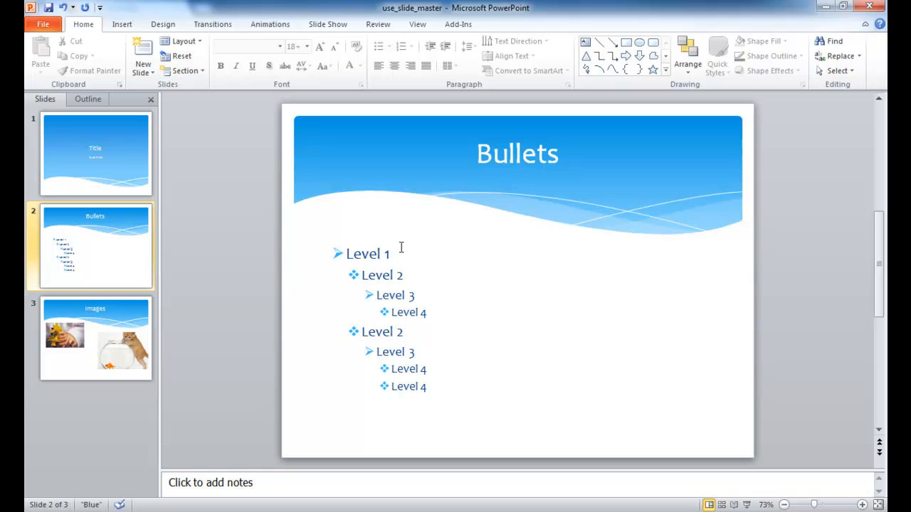
pyautogui.moveTo(392, 276)
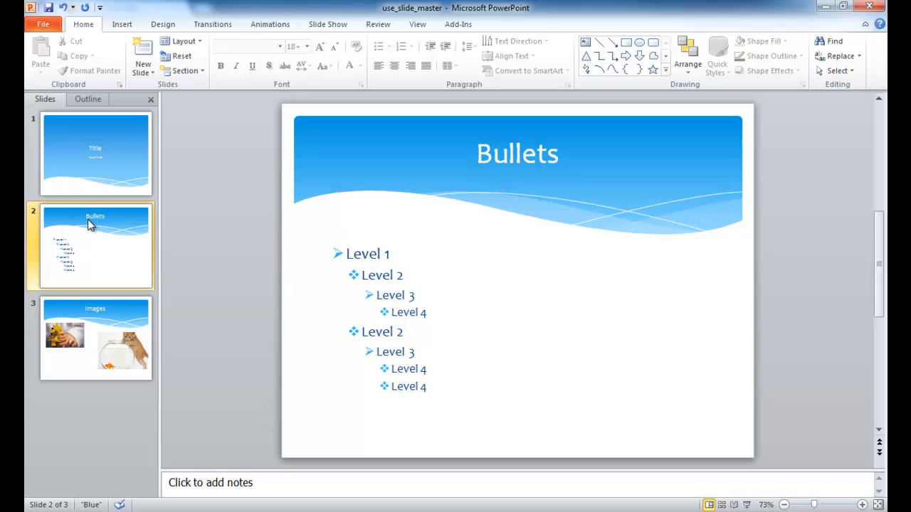
pyautogui.moveTo(256, 162)
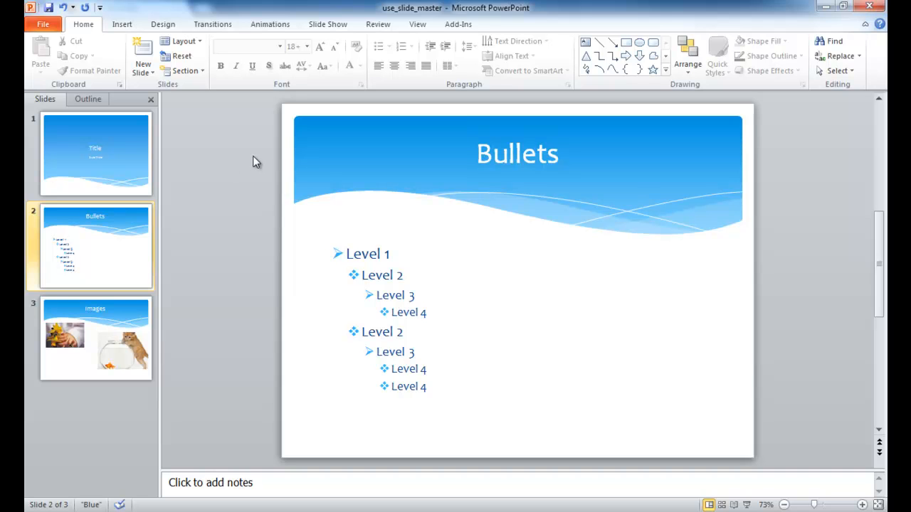
pyautogui.moveTo(390, 233)
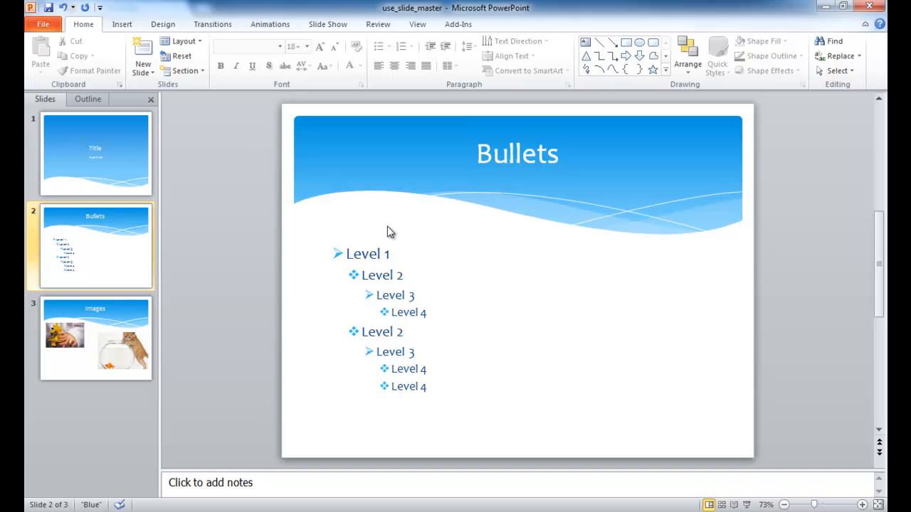